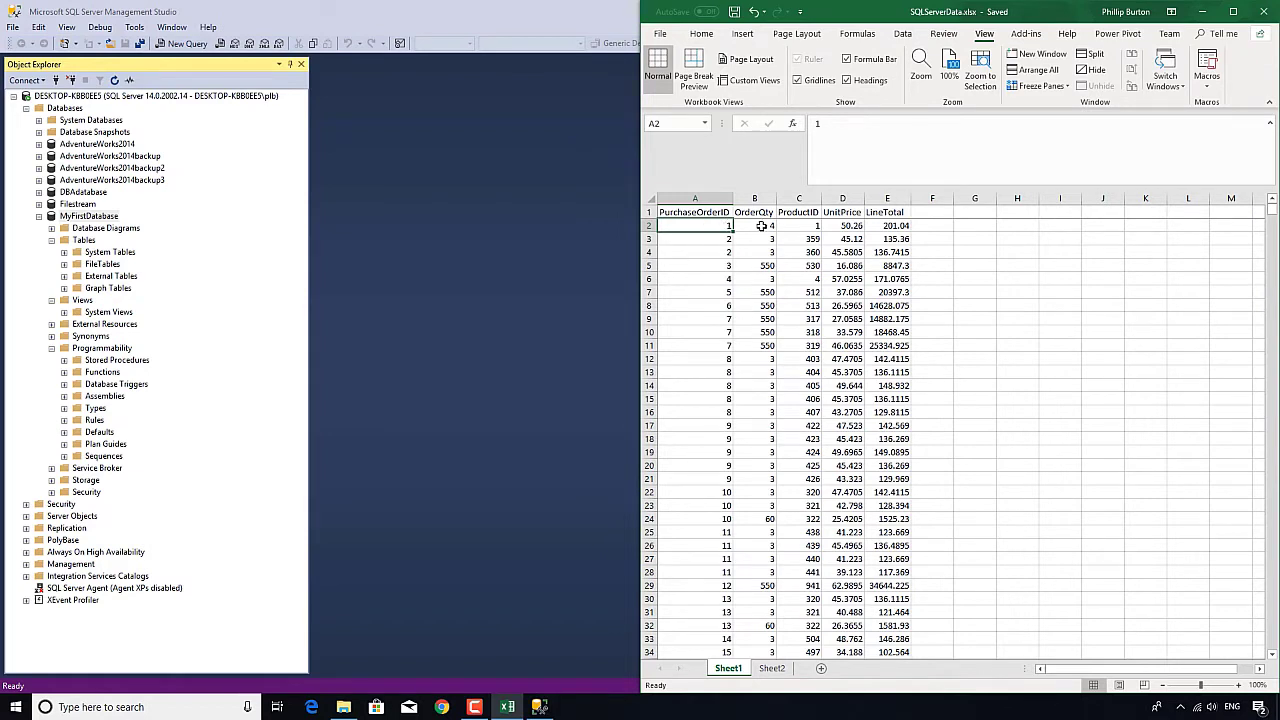
- Check the spreadsheet's ProductID, UnitPrice, OrderQty and LineTotal values, then bring up MyFirstDatabase's table options
left_click(798, 225)
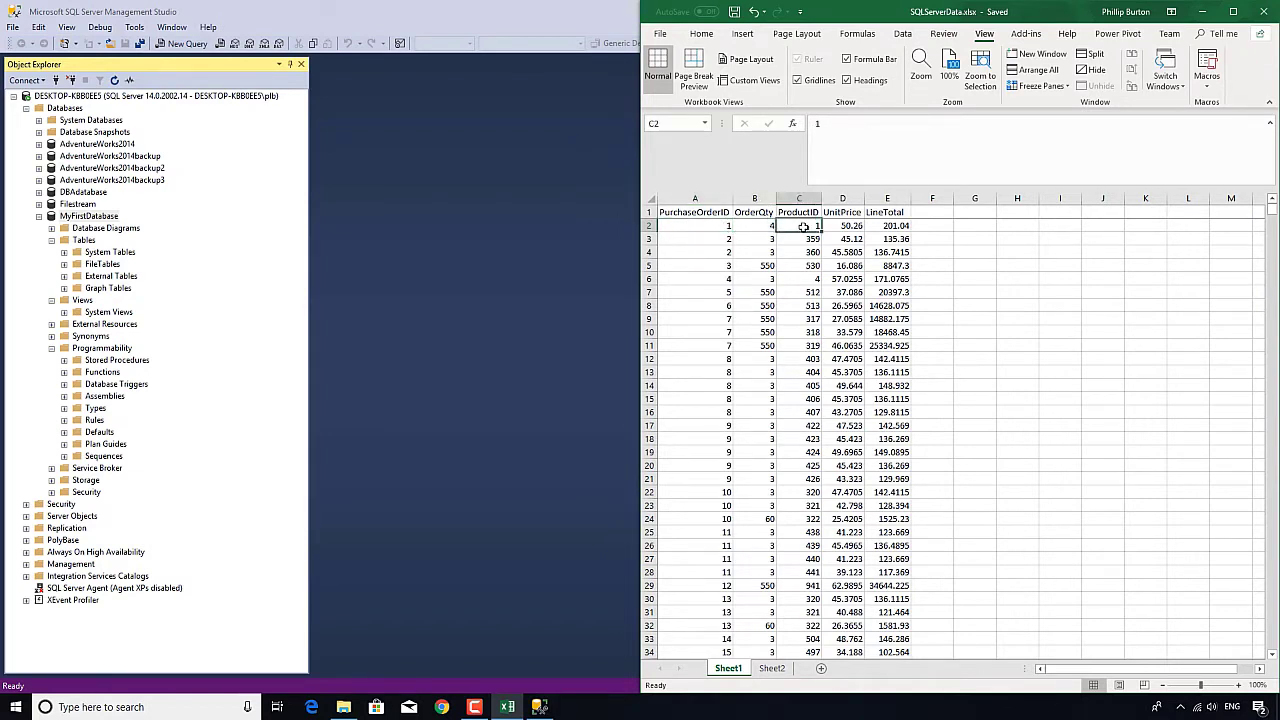
left_click(842, 225)
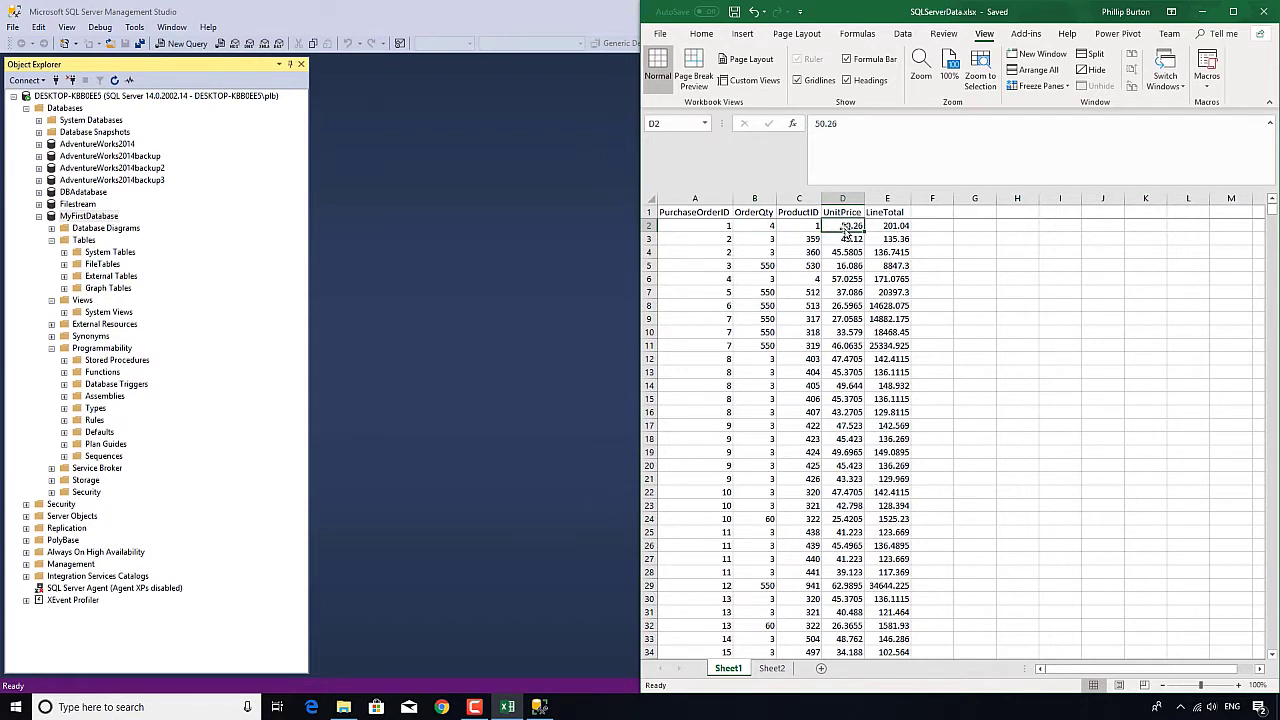
left_click(887, 225)
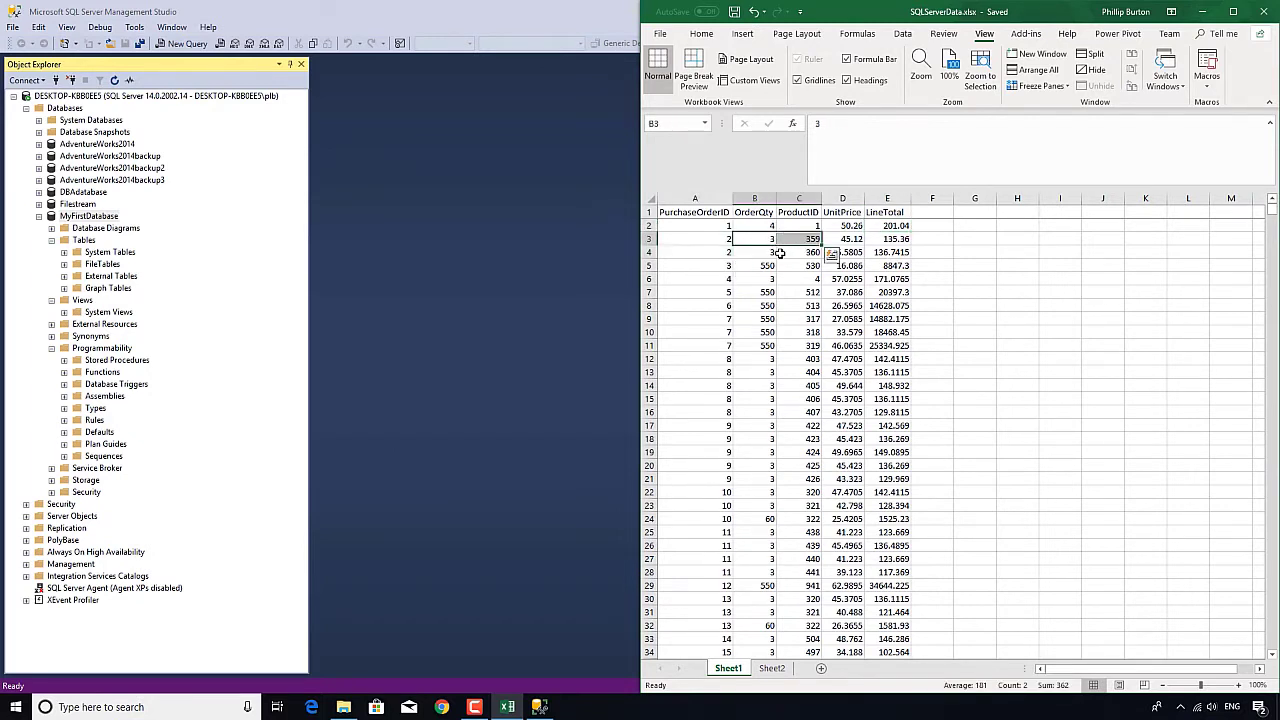
left_click(754, 251)
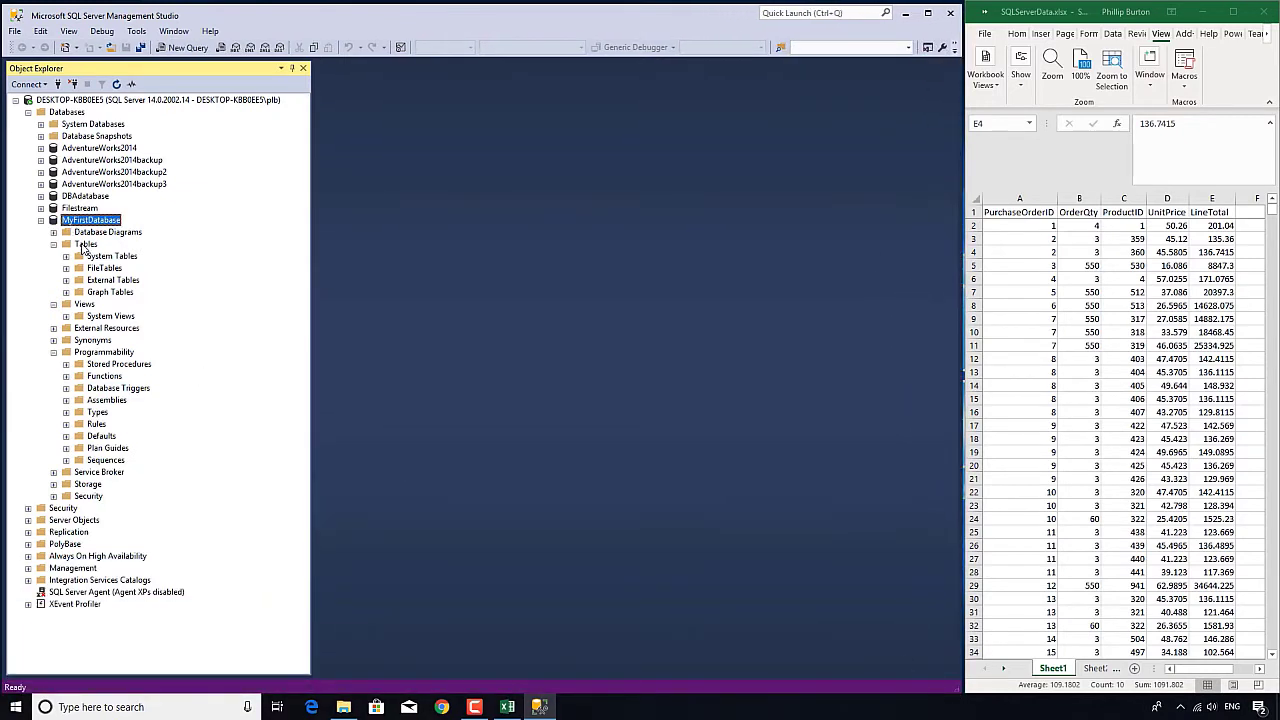
right_click(86, 244)
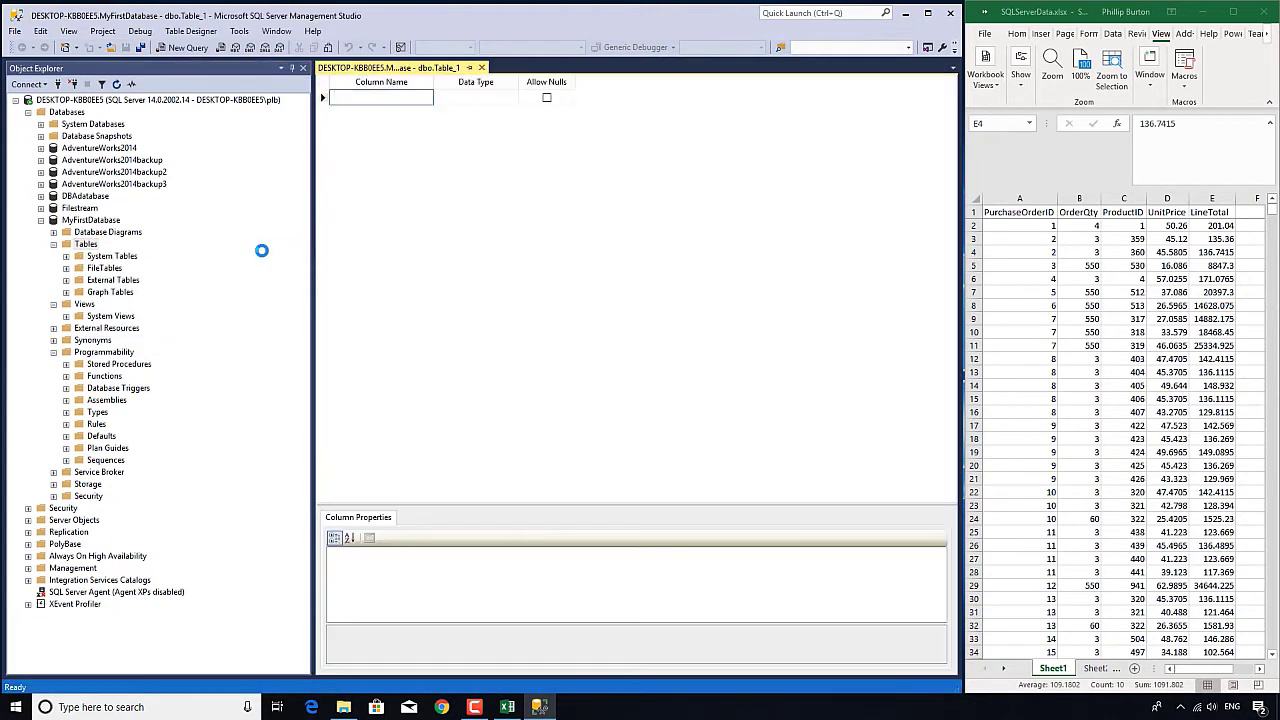
- Enter column names PurchaseOrderID, OrderQty, ProductID, UnitPrice and LineTotal in the designer grid
left_click(380, 97)
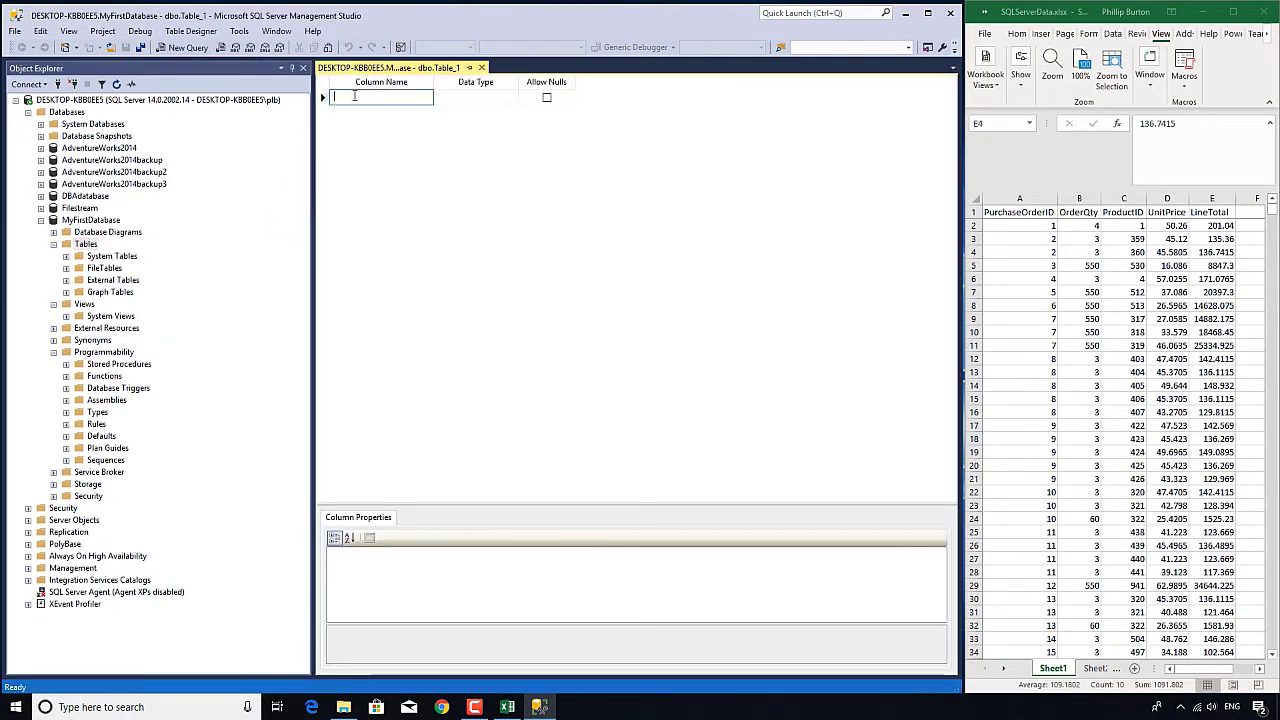
mouse_move(824, 180)
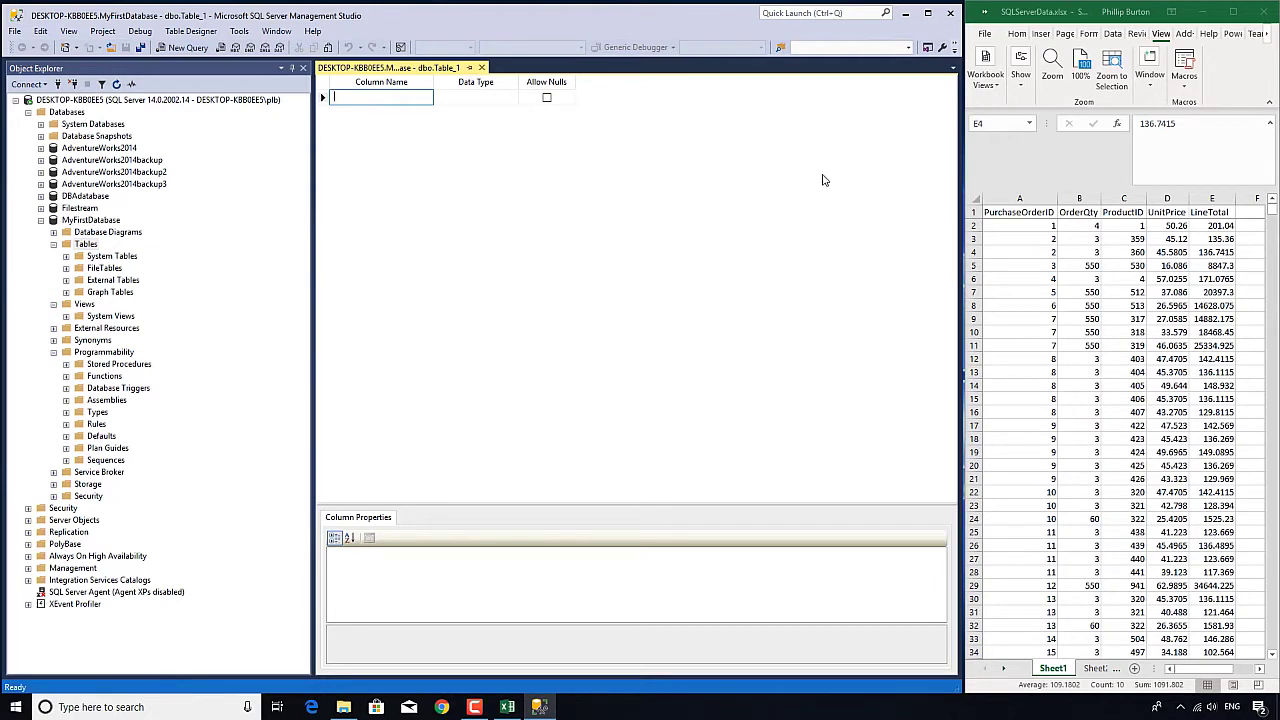
type("PurchaseOrderID")
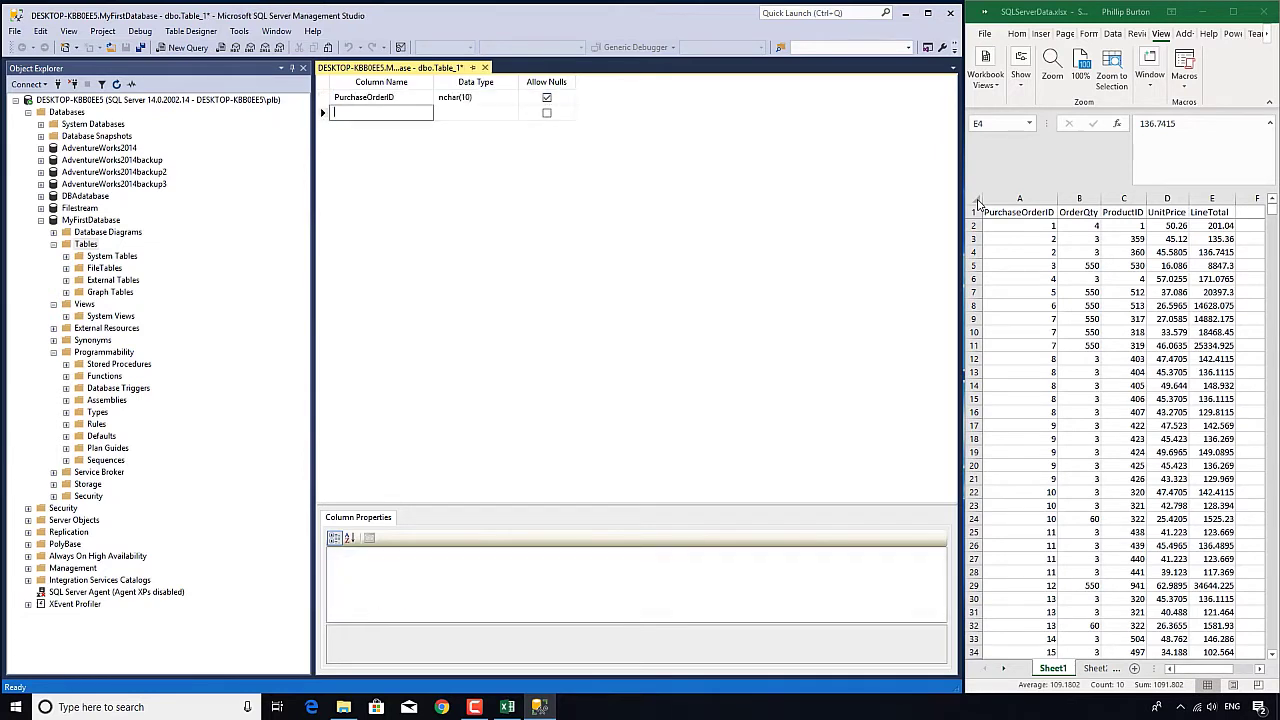
type("OrderQty")
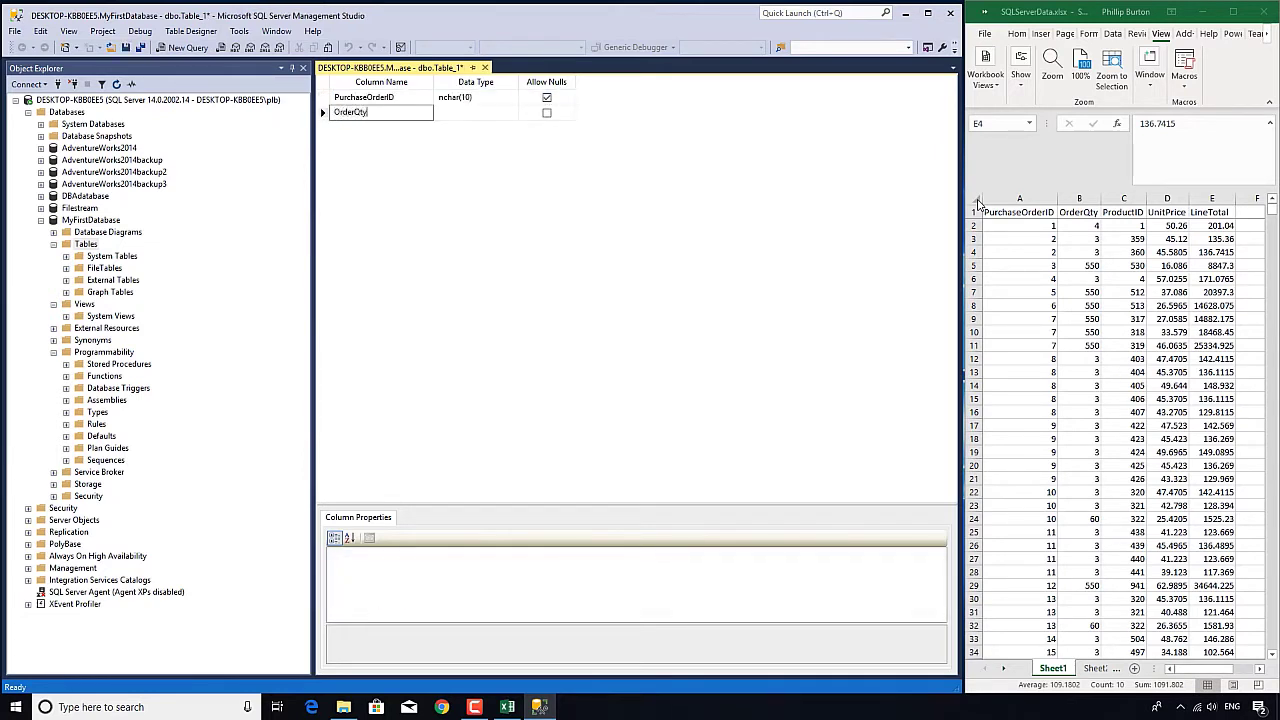
type("Produc")
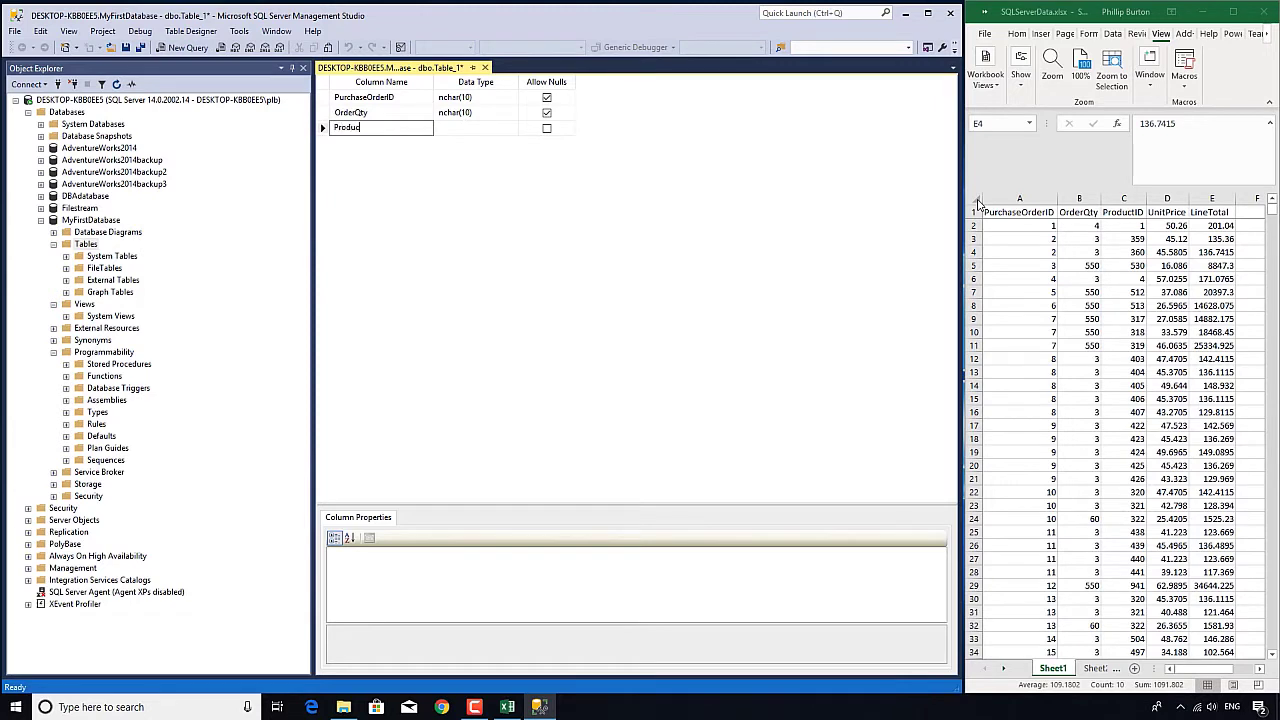
type("UnitPrice")
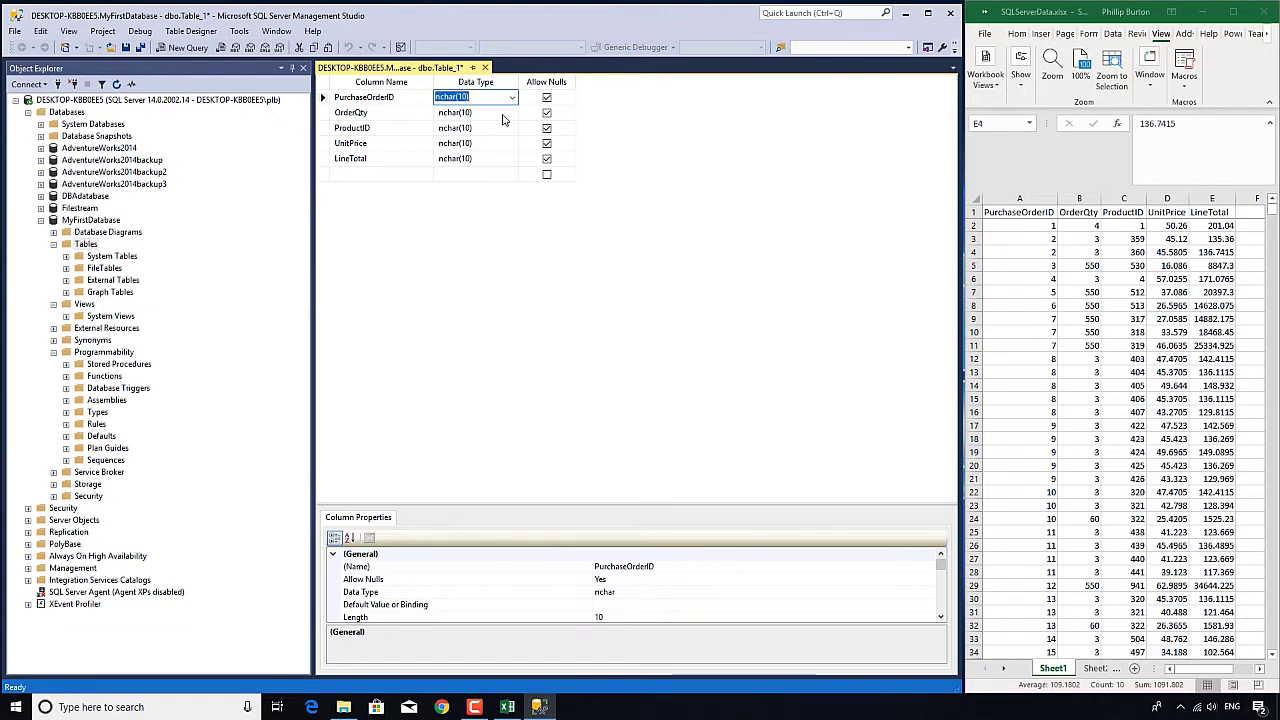
- Set the PurchaseOrderID column's data type to int
left_click(513, 97)
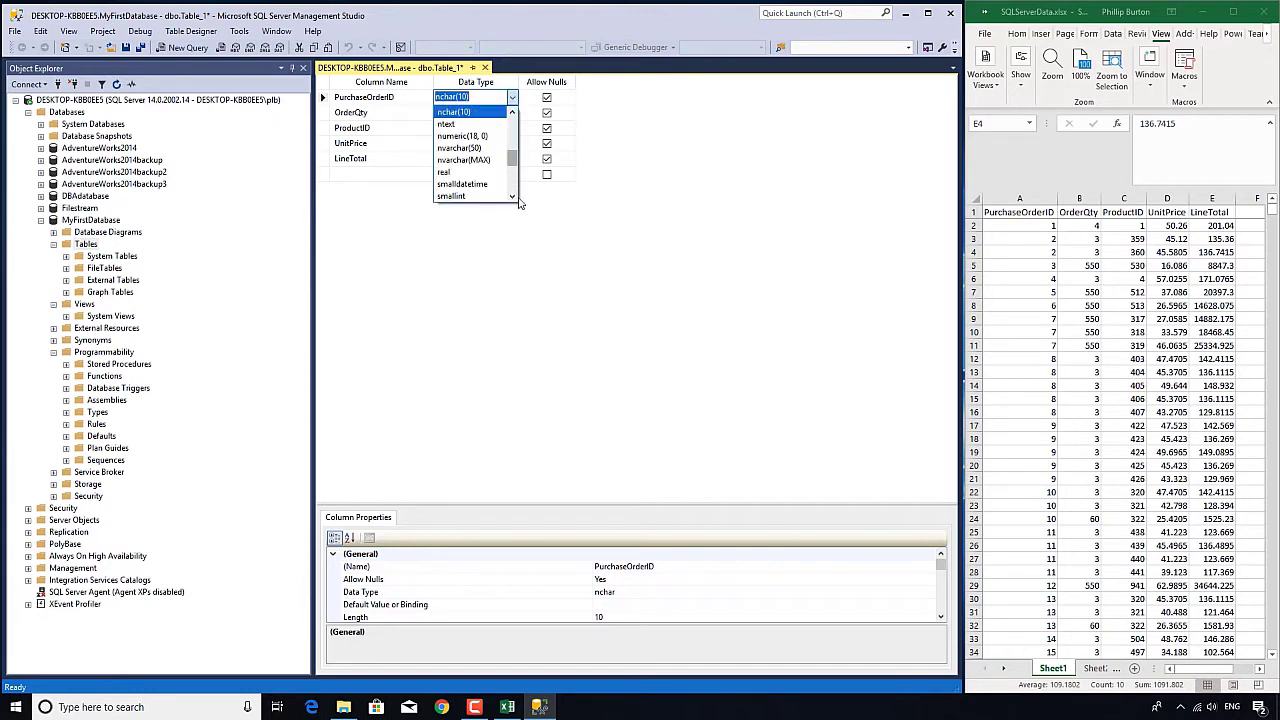
scroll("down", 3)
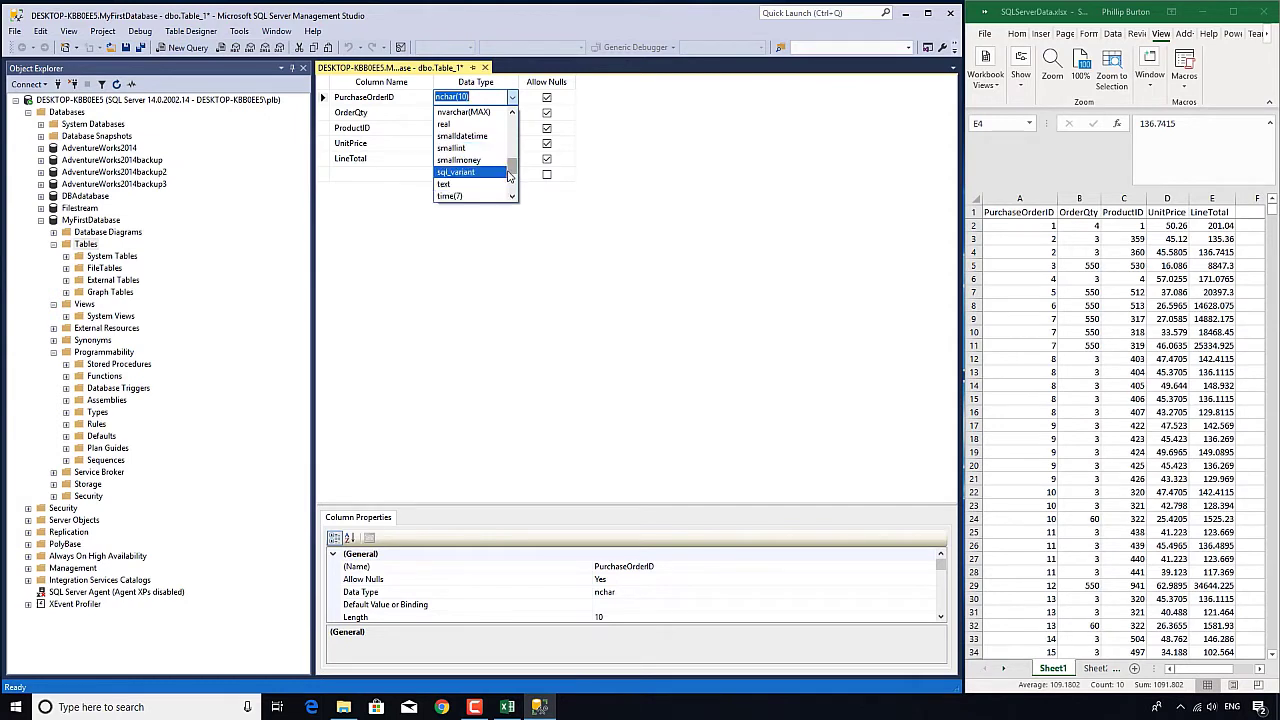
mouse_move(493, 187)
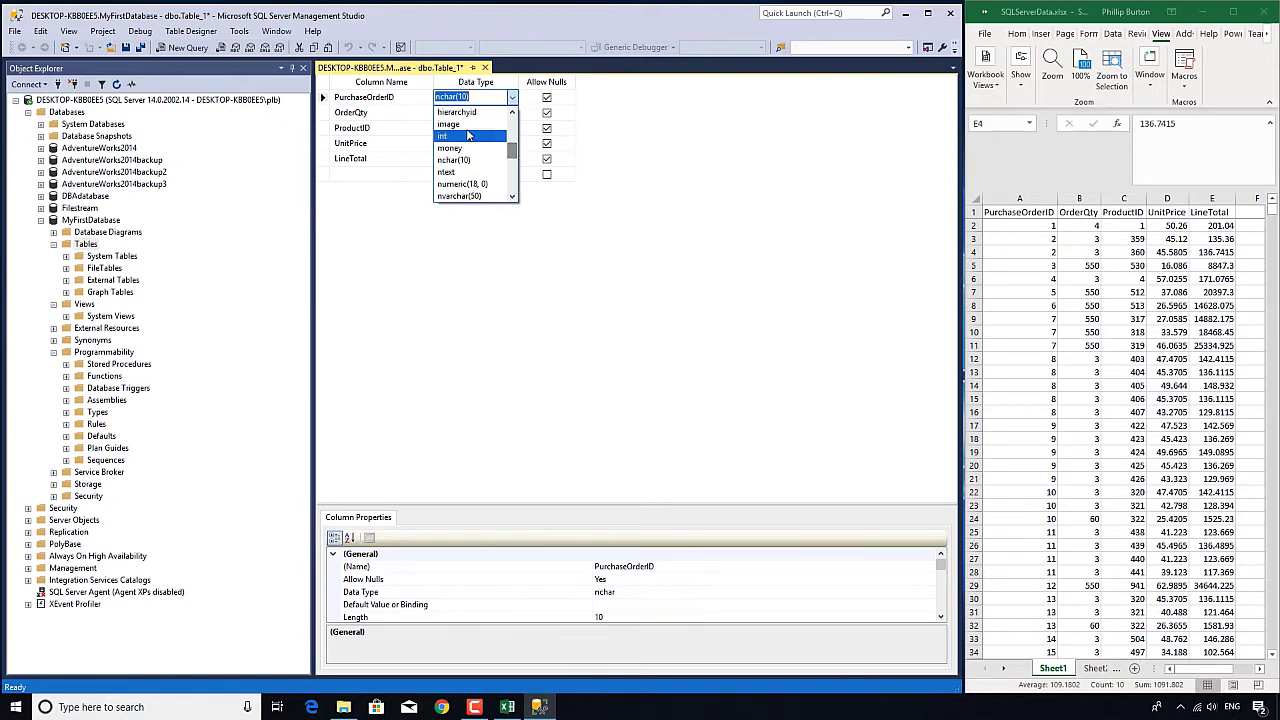
left_click(442, 135)
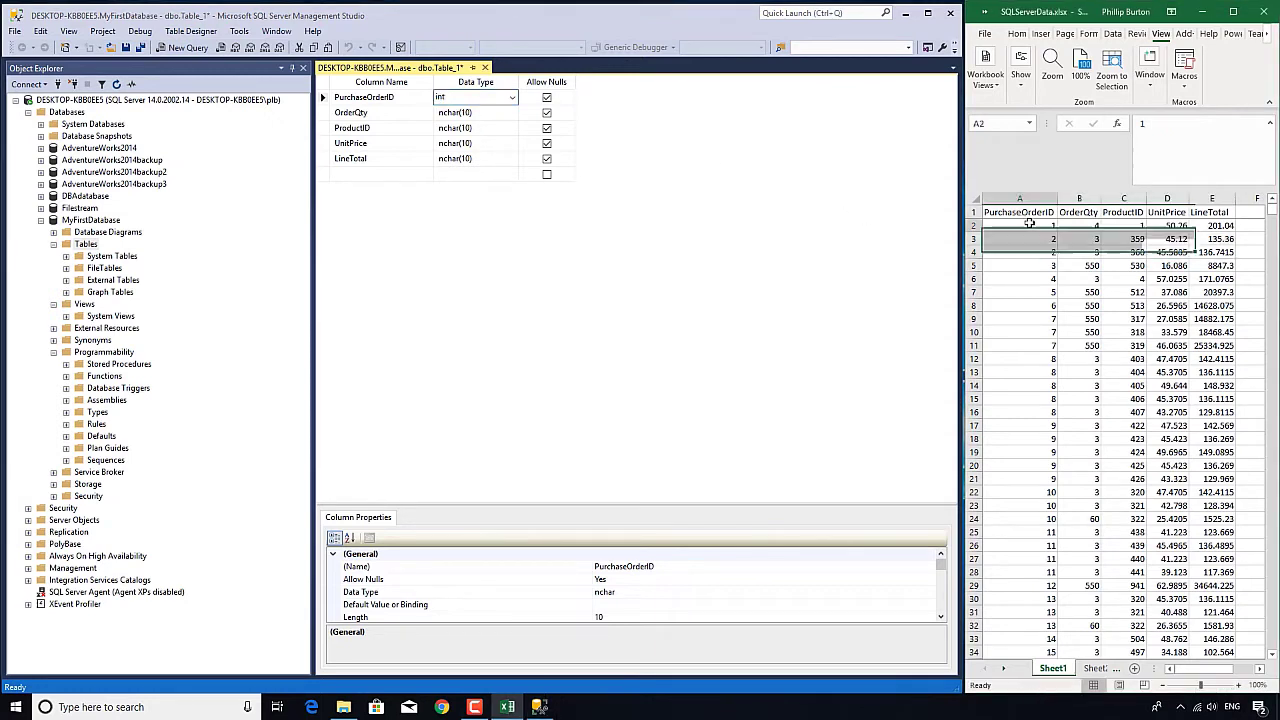
- After checking spreadsheet values, make OrderQty and ProductID int and edit UnitPrice's data type
left_click(1020, 372)
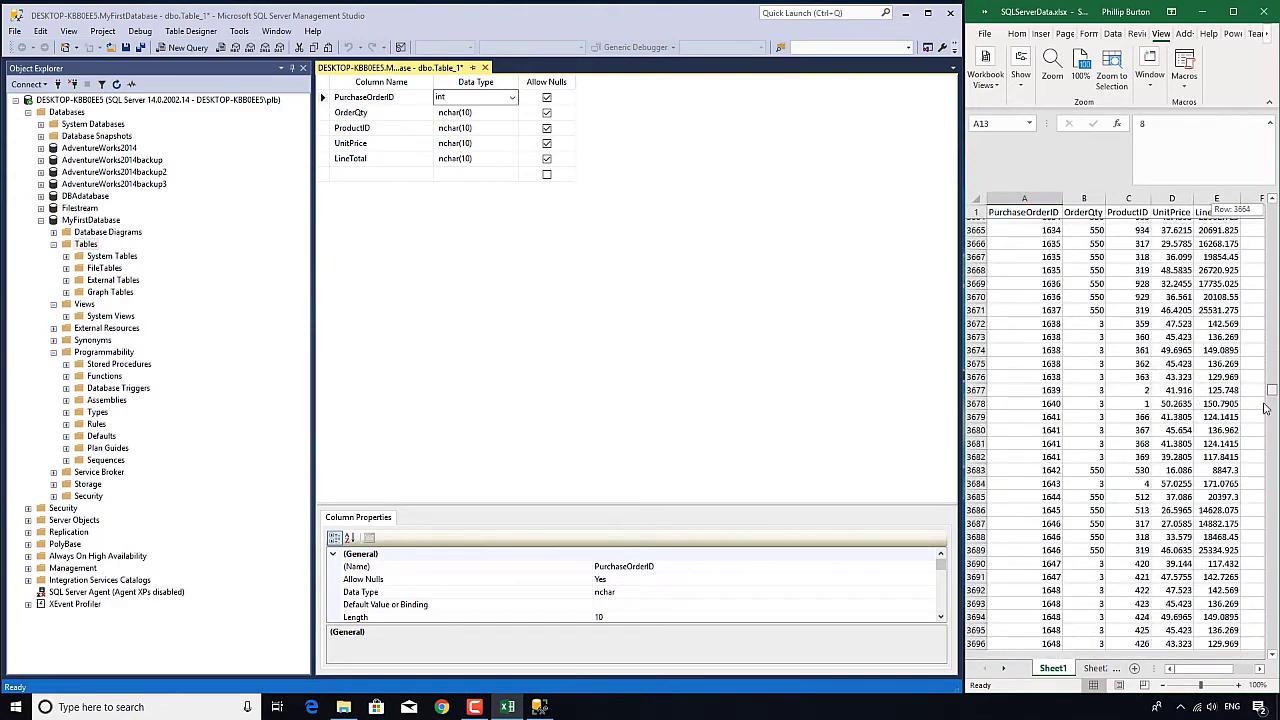
scroll("down", 3)
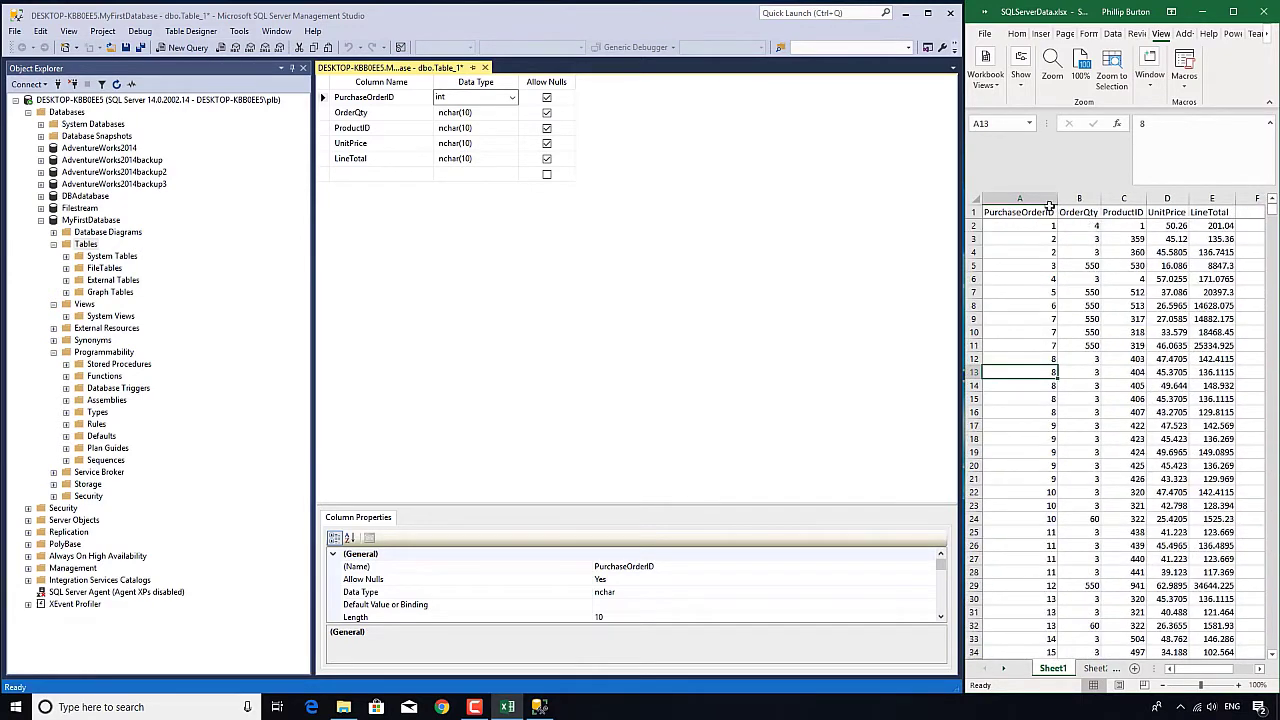
left_click(1123, 251)
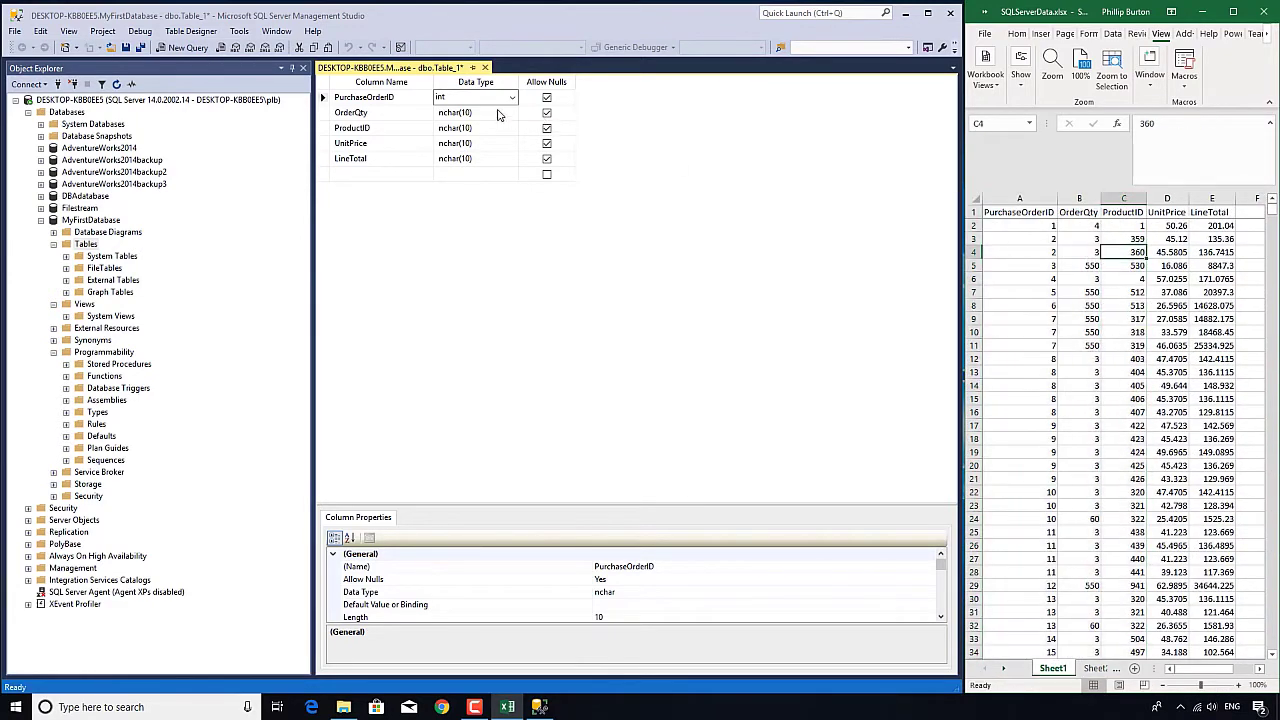
left_click(513, 112)
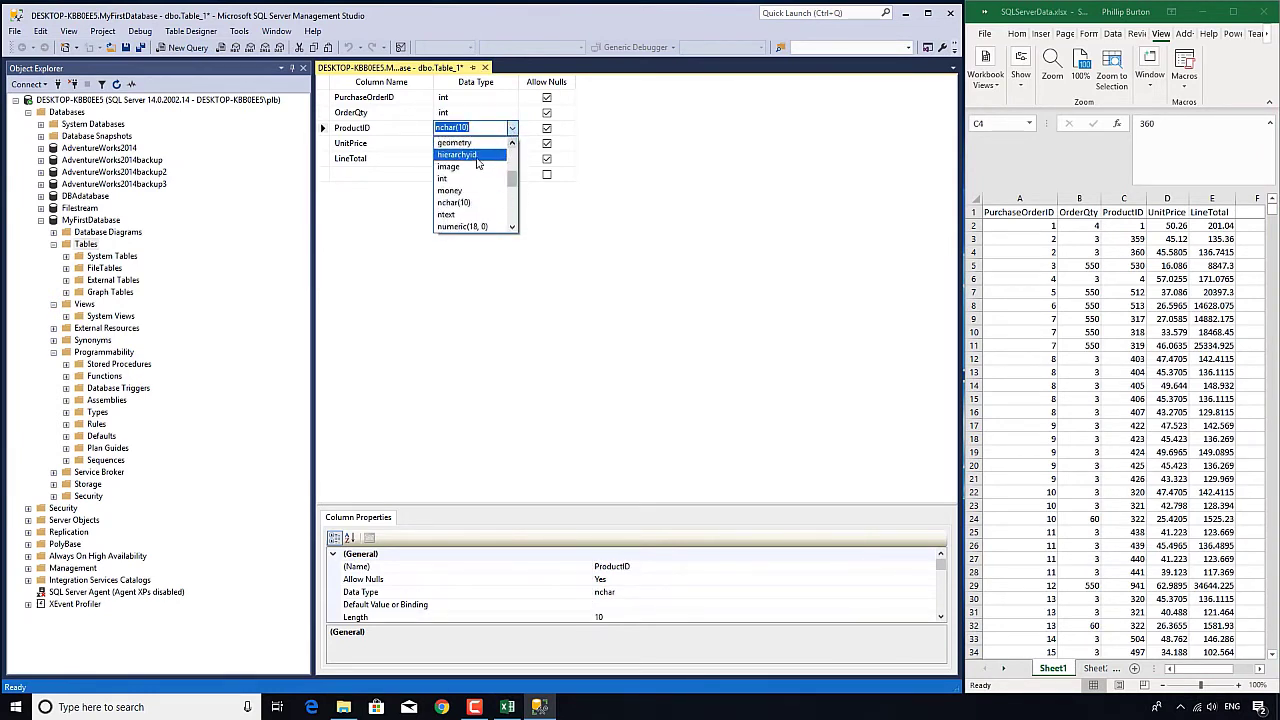
left_click(442, 178)
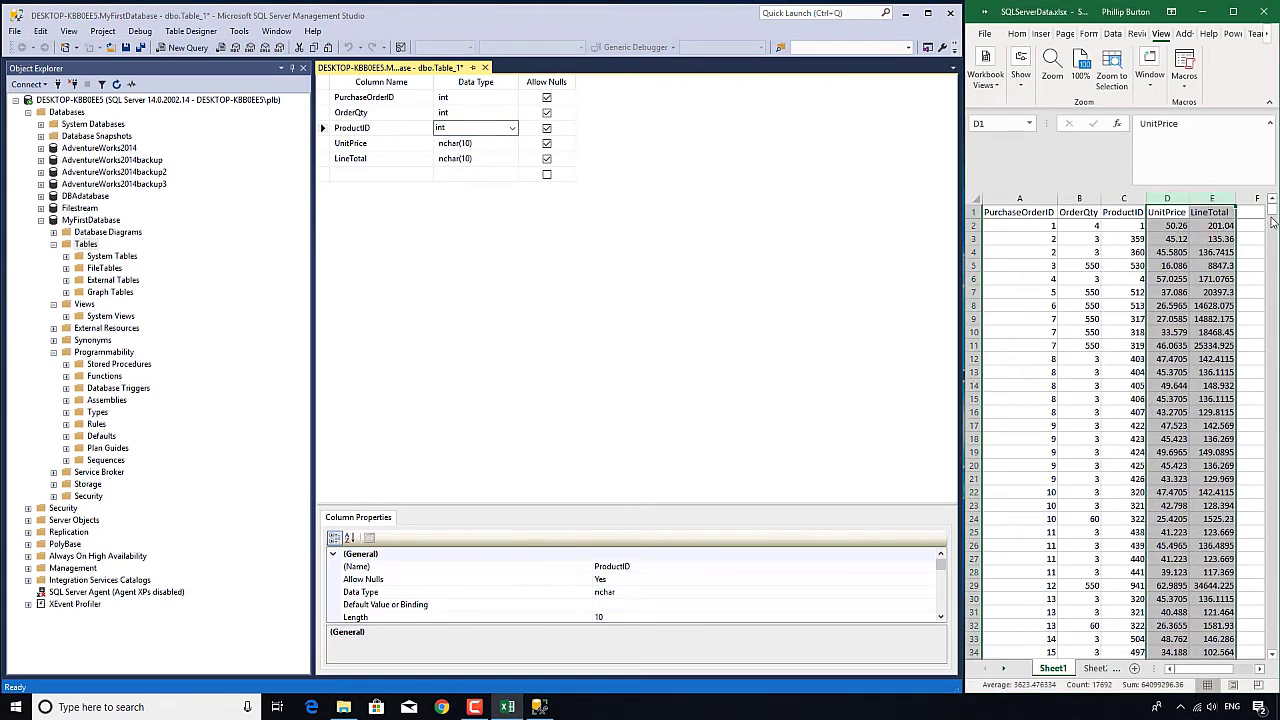
scroll("down", 3)
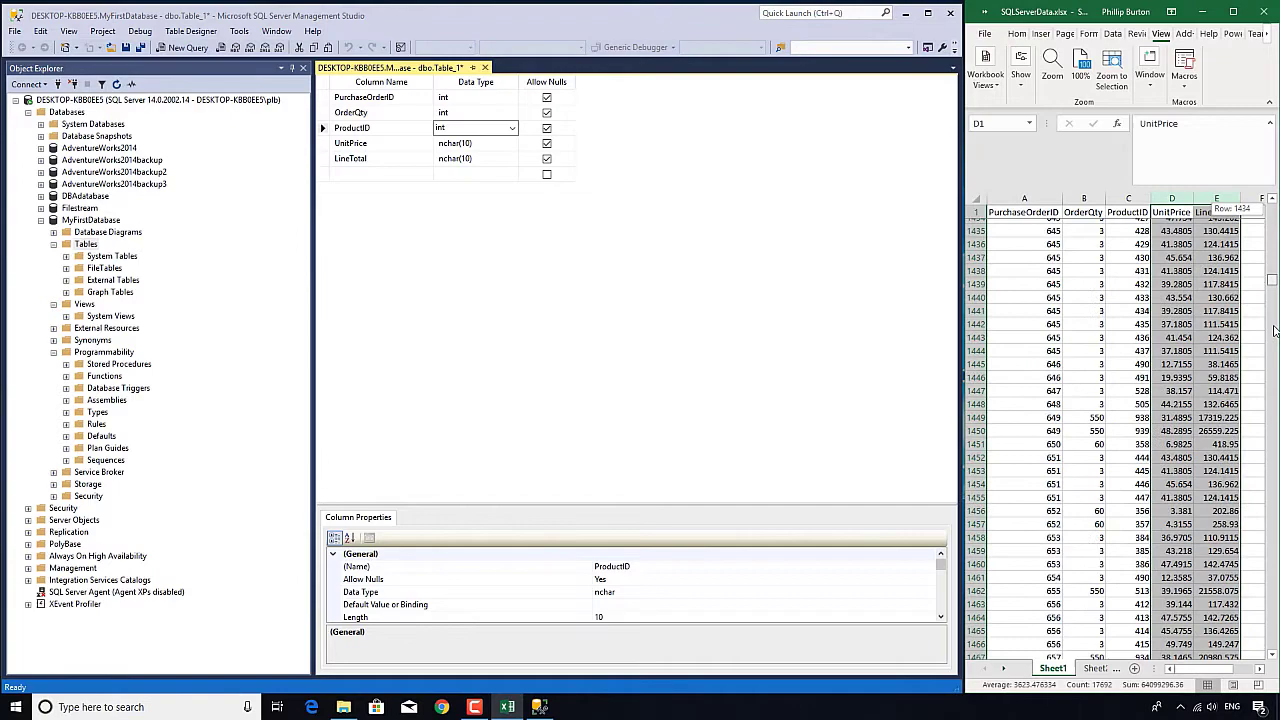
scroll("down", 3)
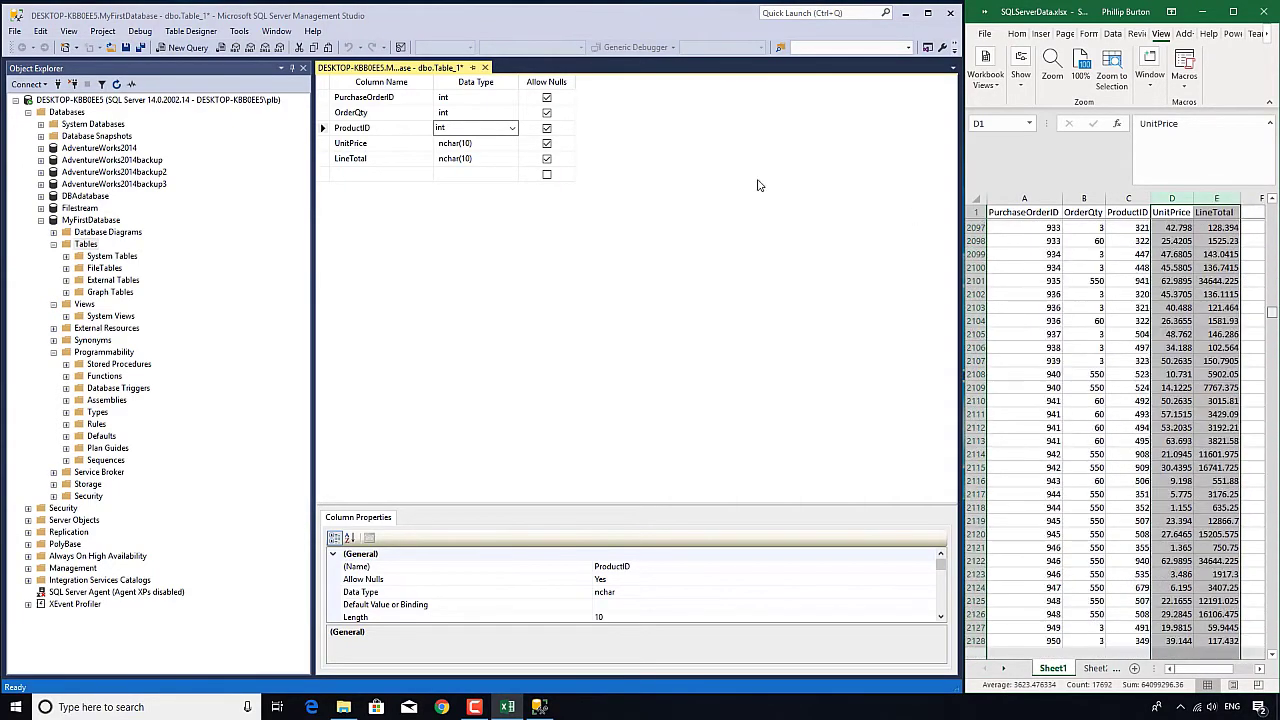
left_click(511, 142)
type("int")
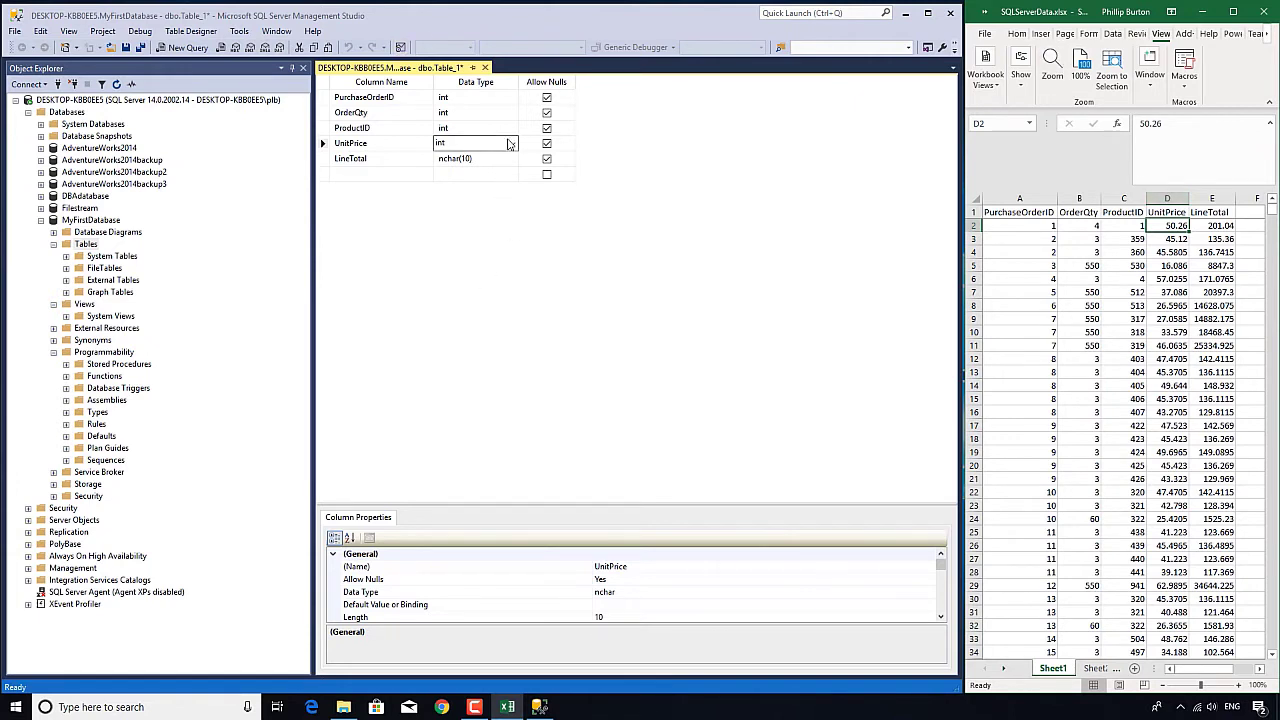
- Change the UnitPrice and LineTotal data types to money
left_click(512, 143)
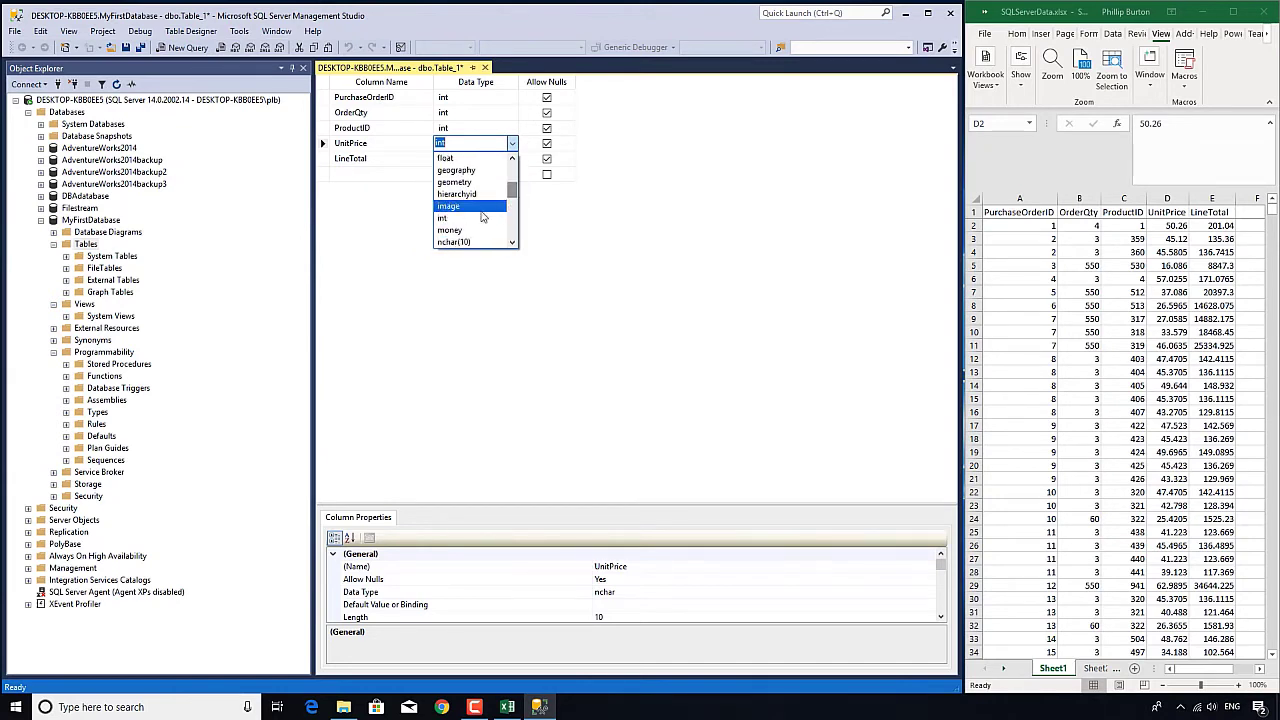
left_click(449, 230)
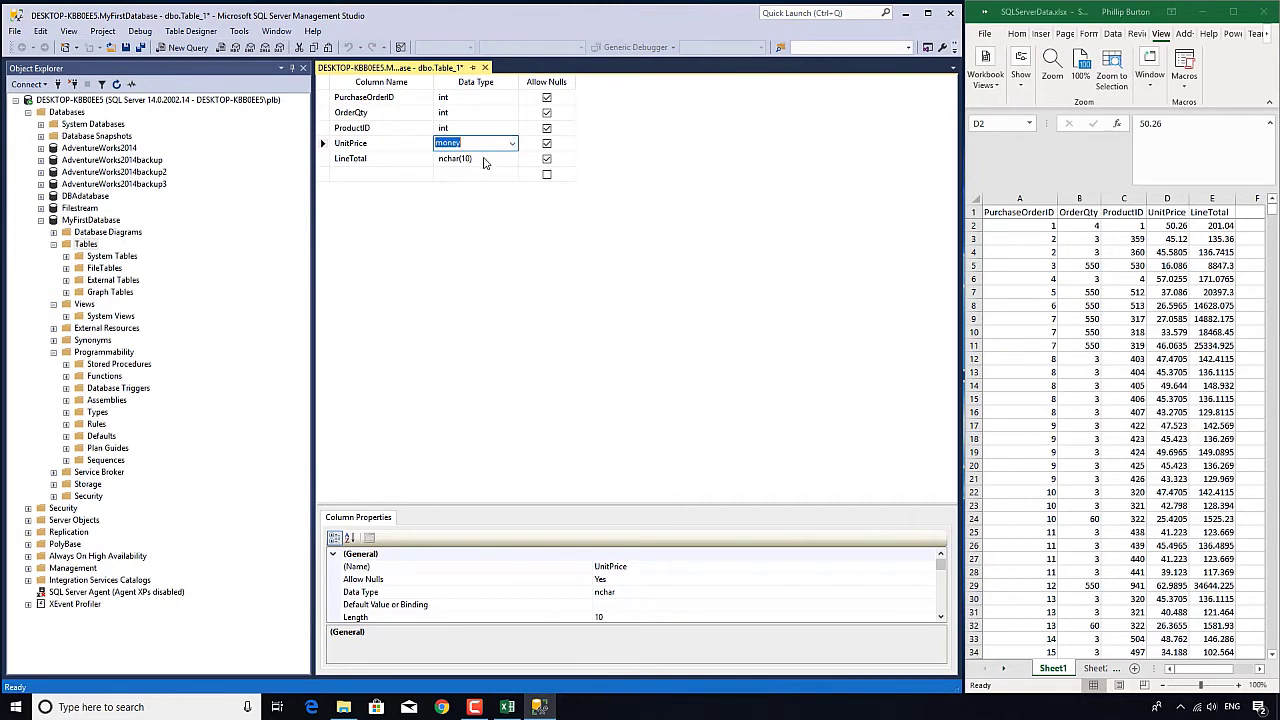
left_click(511, 158)
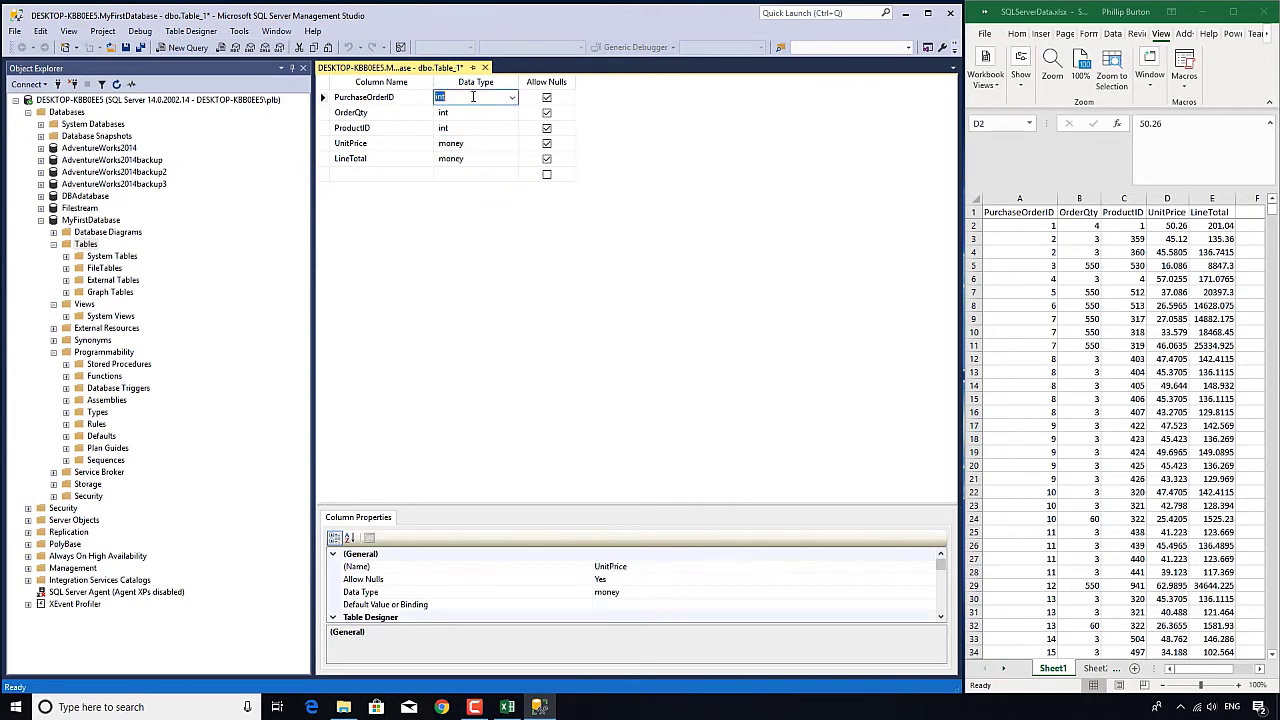
left_click(475, 158)
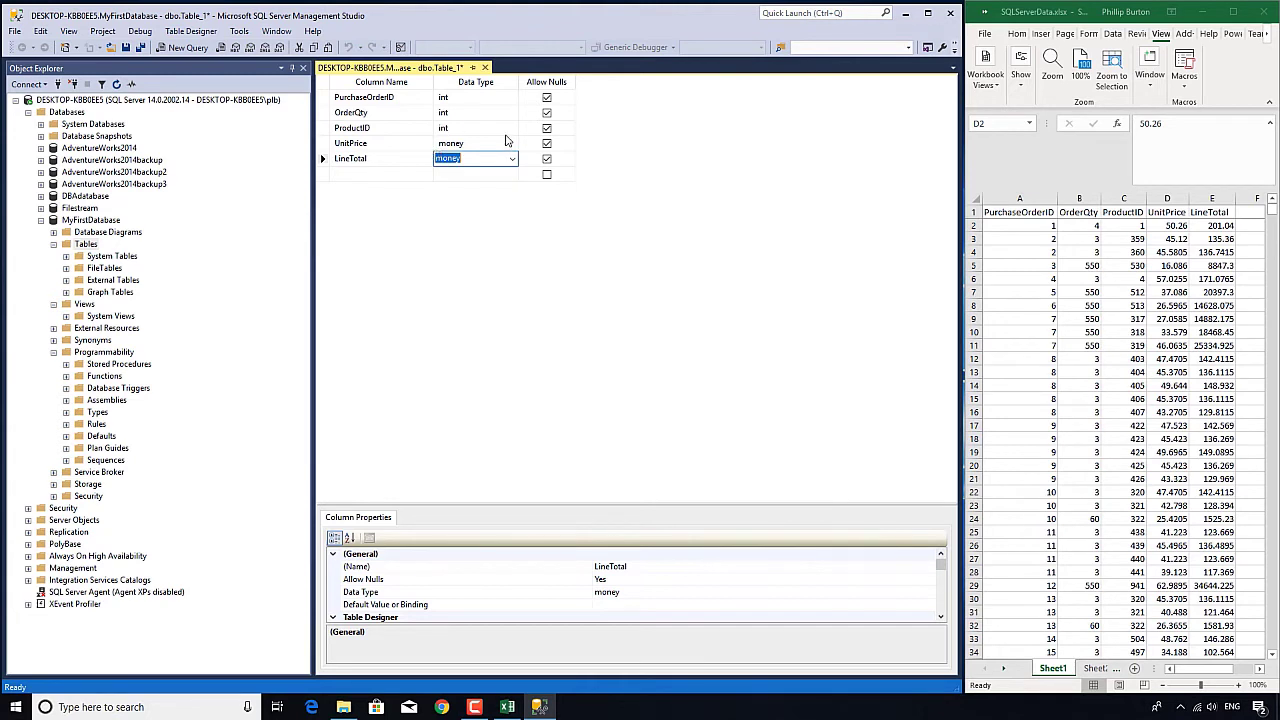
mouse_move(126, 48)
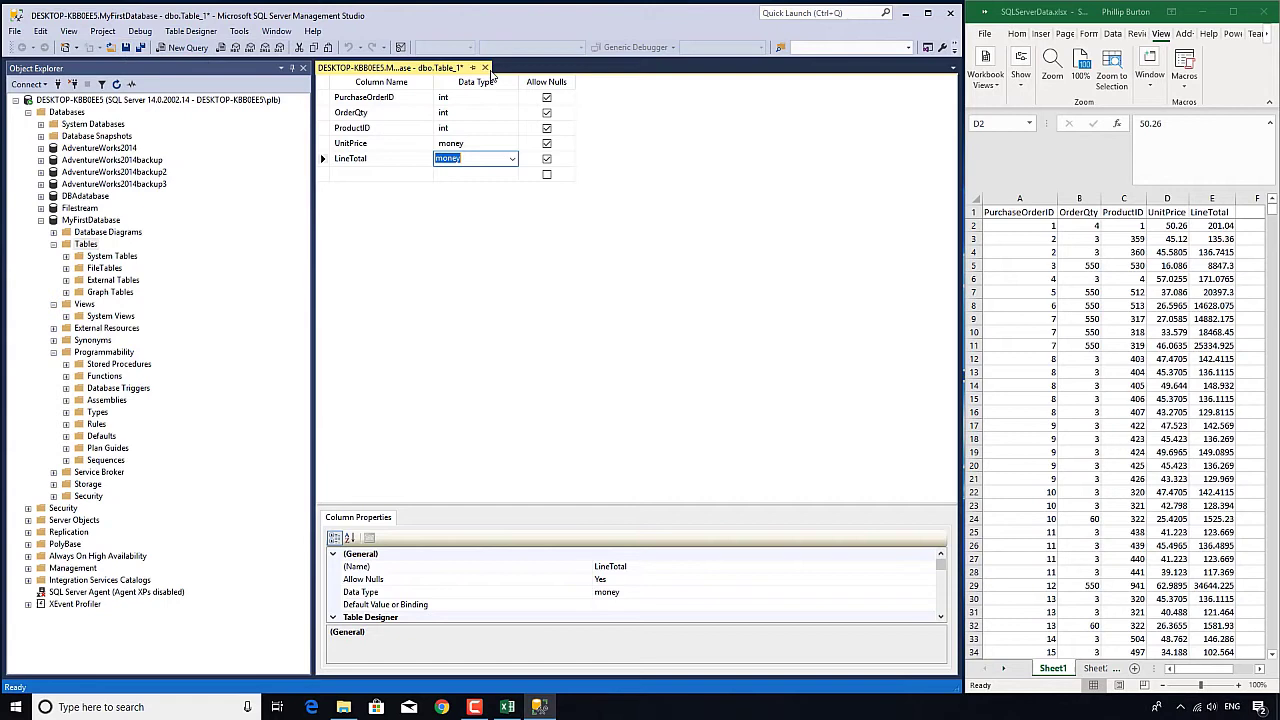
mouse_move(485, 68)
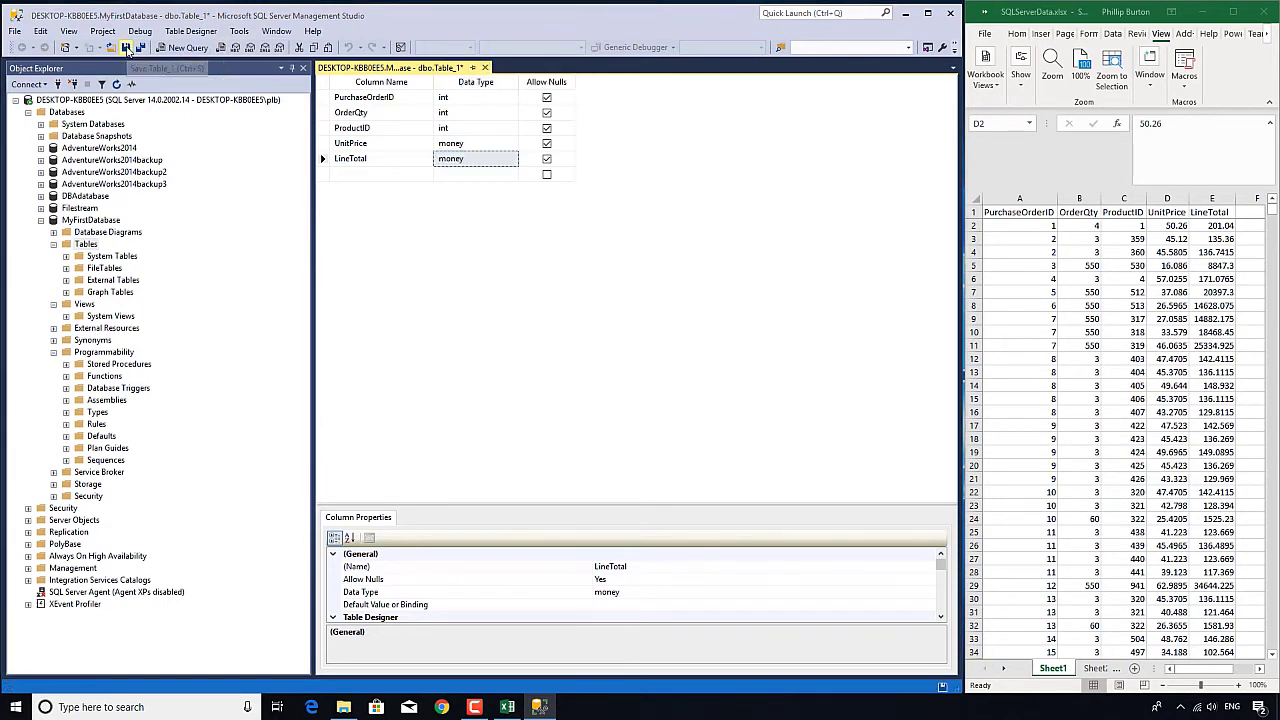
- Save the table under the name 'Transactions'
left_click(126, 47)
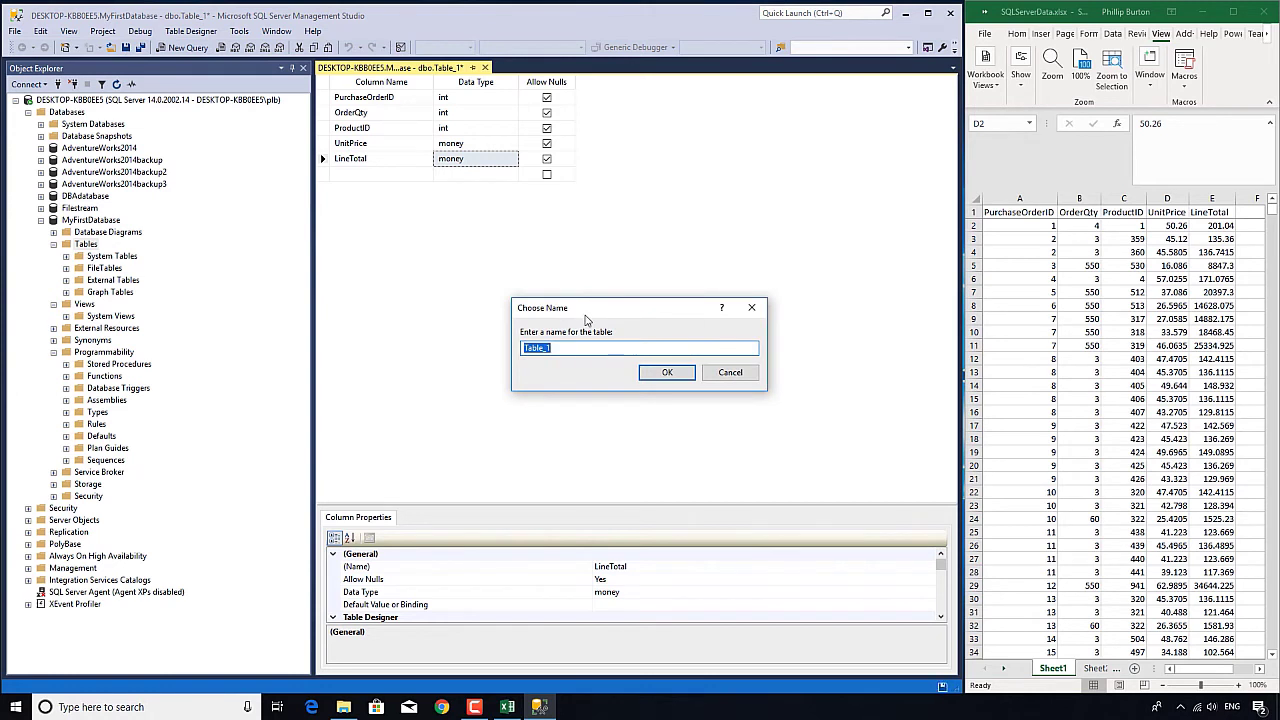
mouse_move(585, 322)
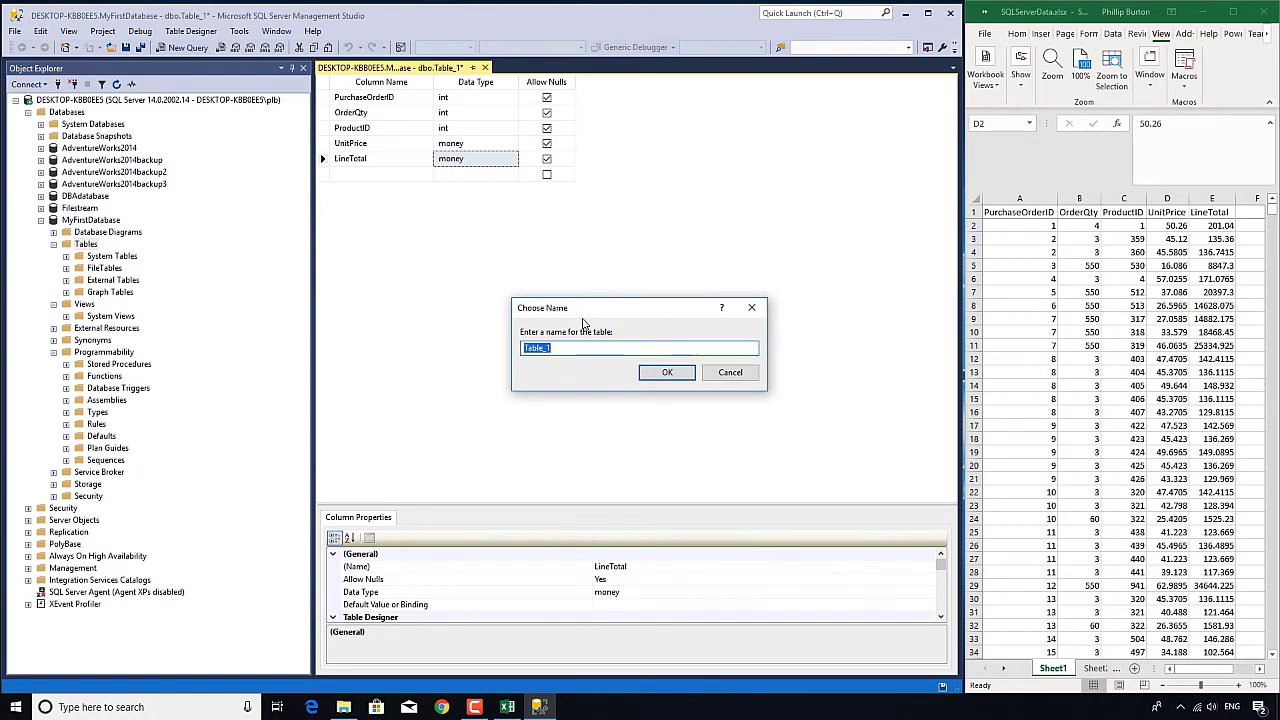
type("Transactions")
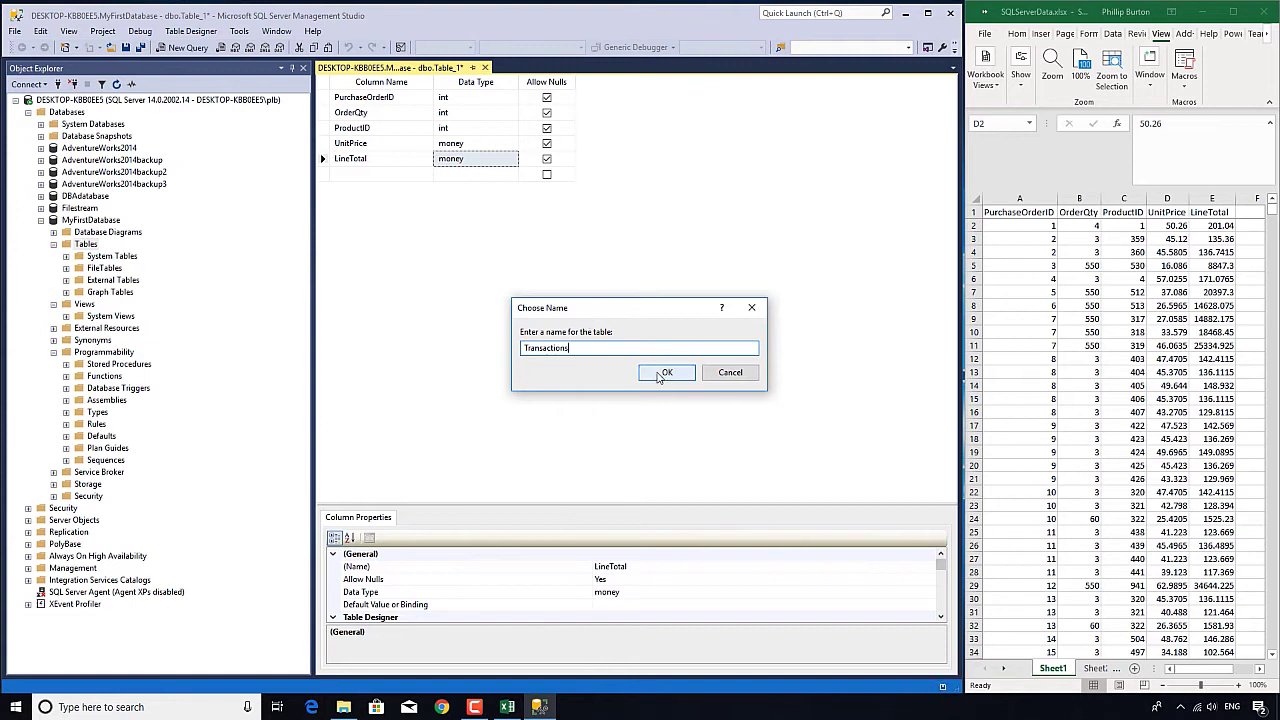
left_click(666, 372)
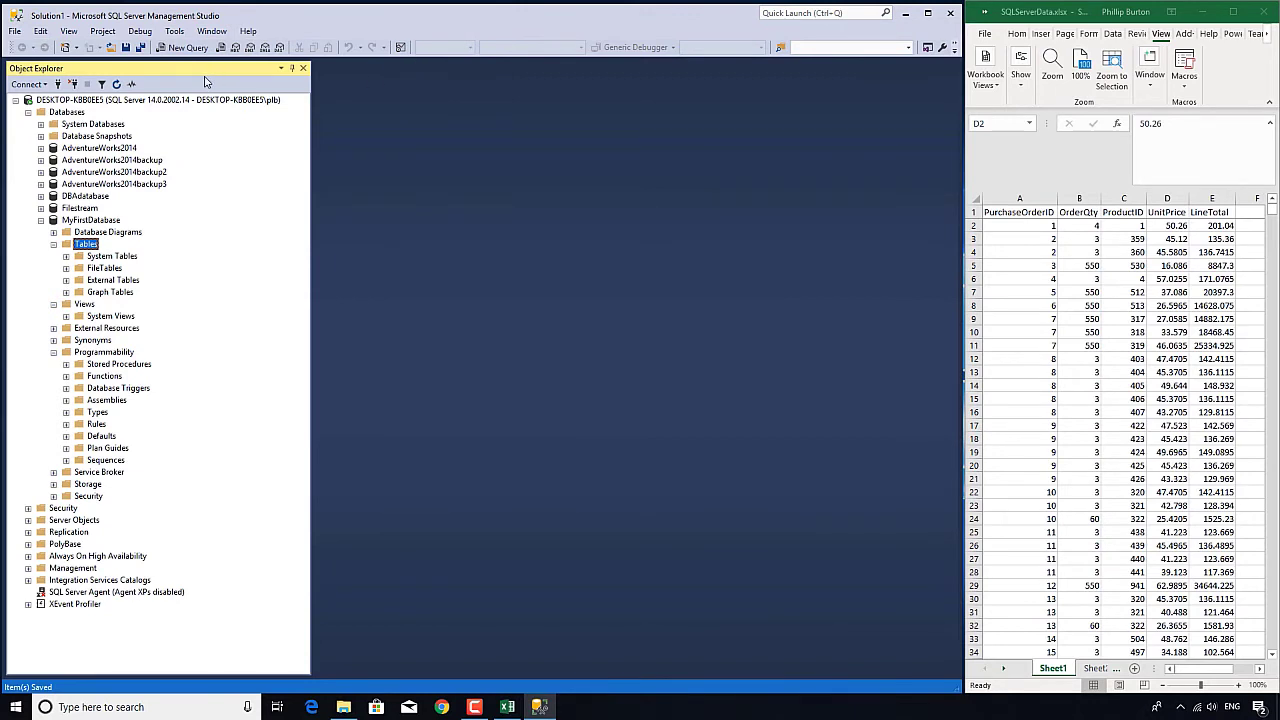
mouse_move(103, 293)
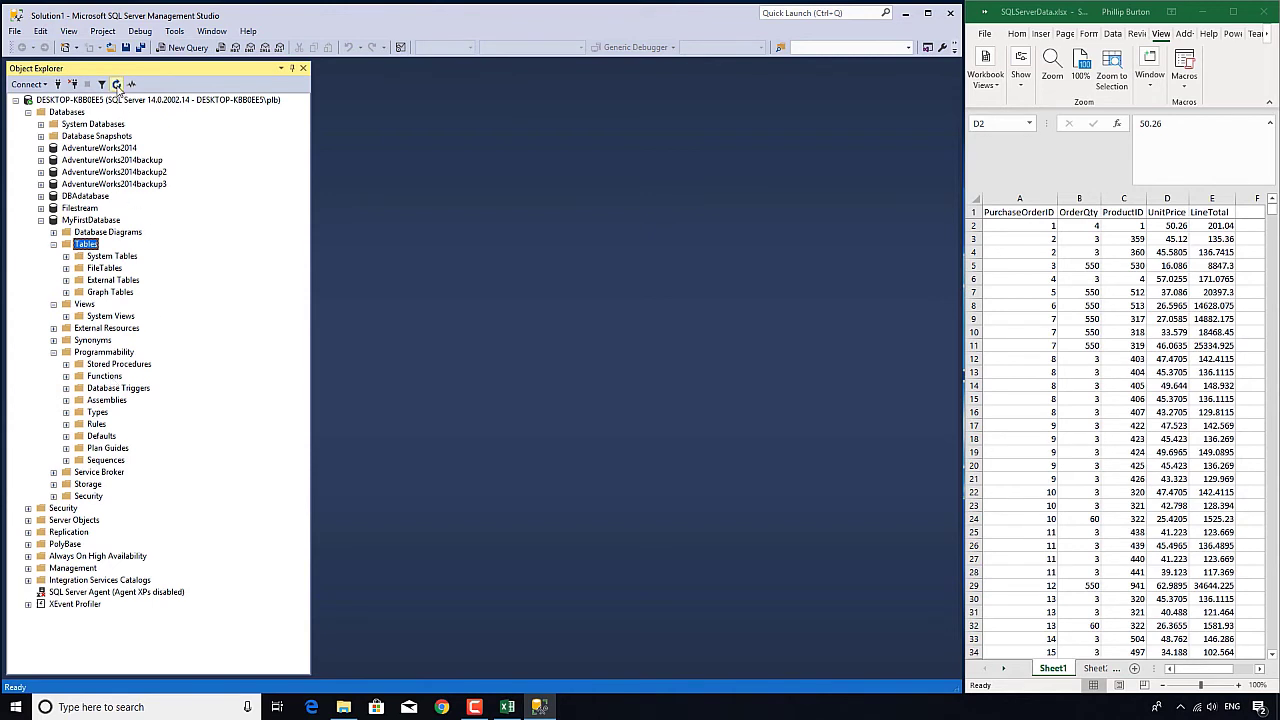
mouse_move(116, 84)
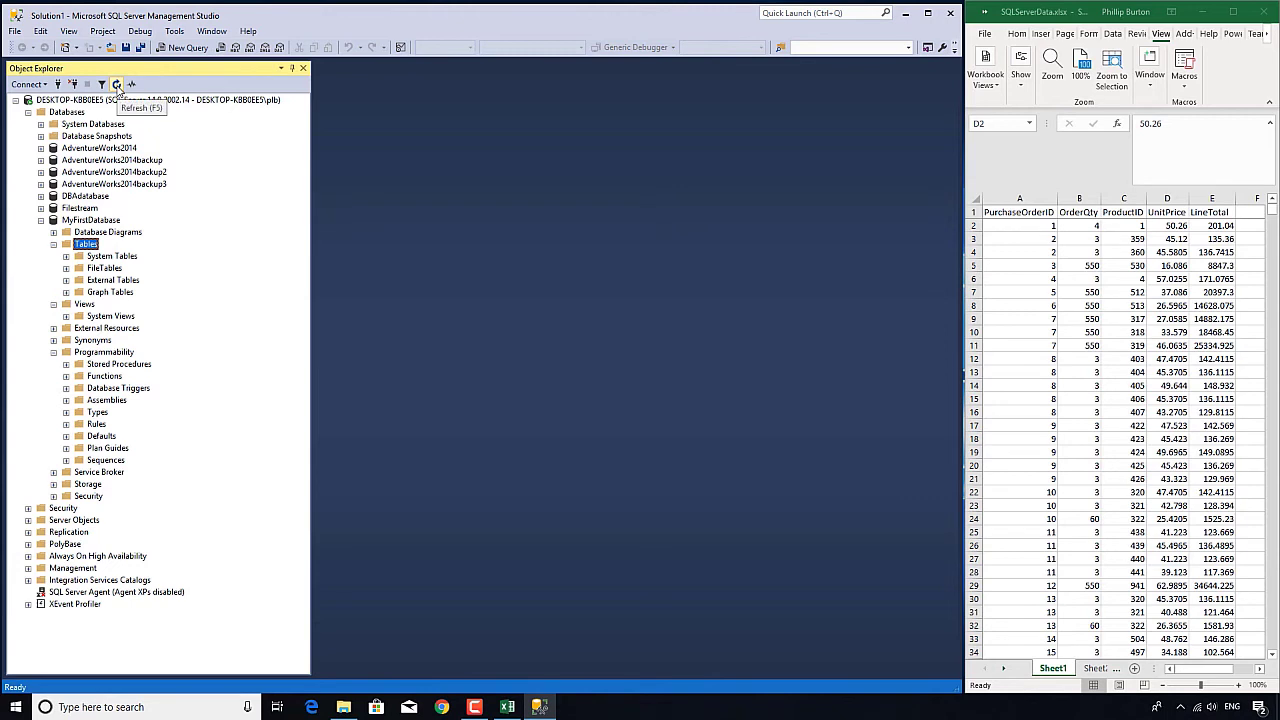
- Refresh Object Explorer so dbo.Transactions appears under Tables
left_click(116, 84)
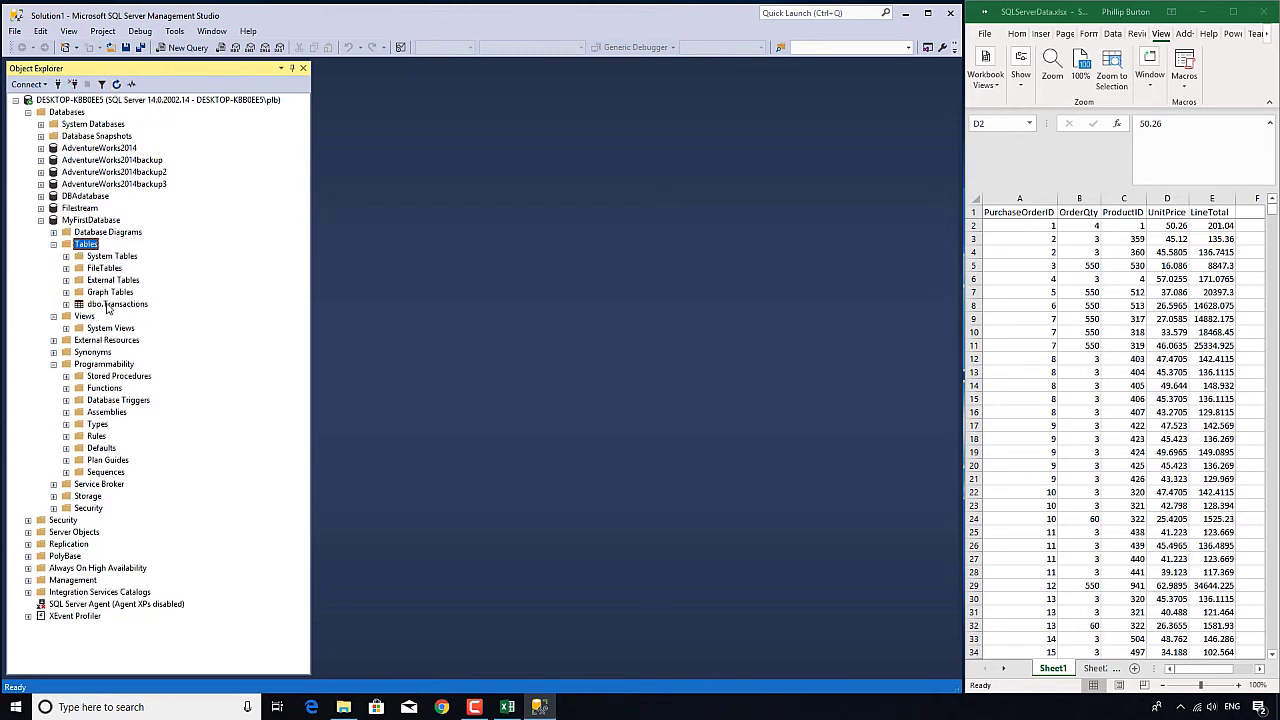
mouse_move(113, 310)
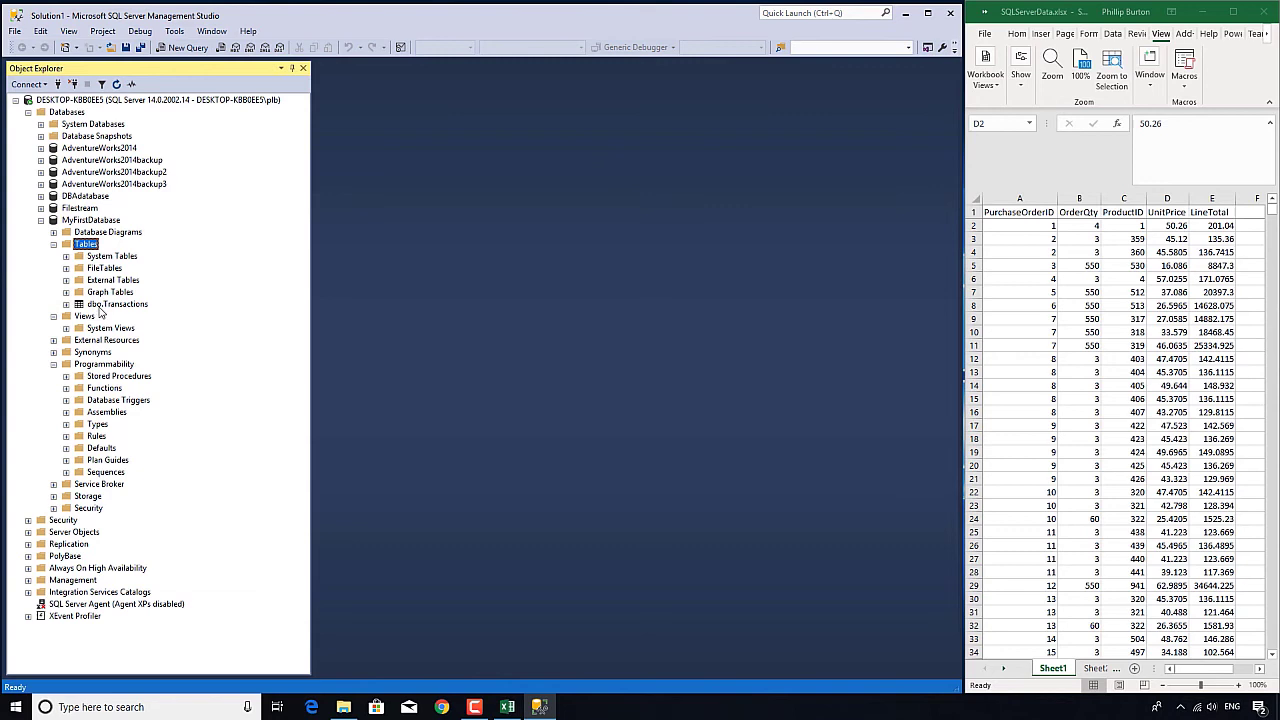
mouse_move(103, 313)
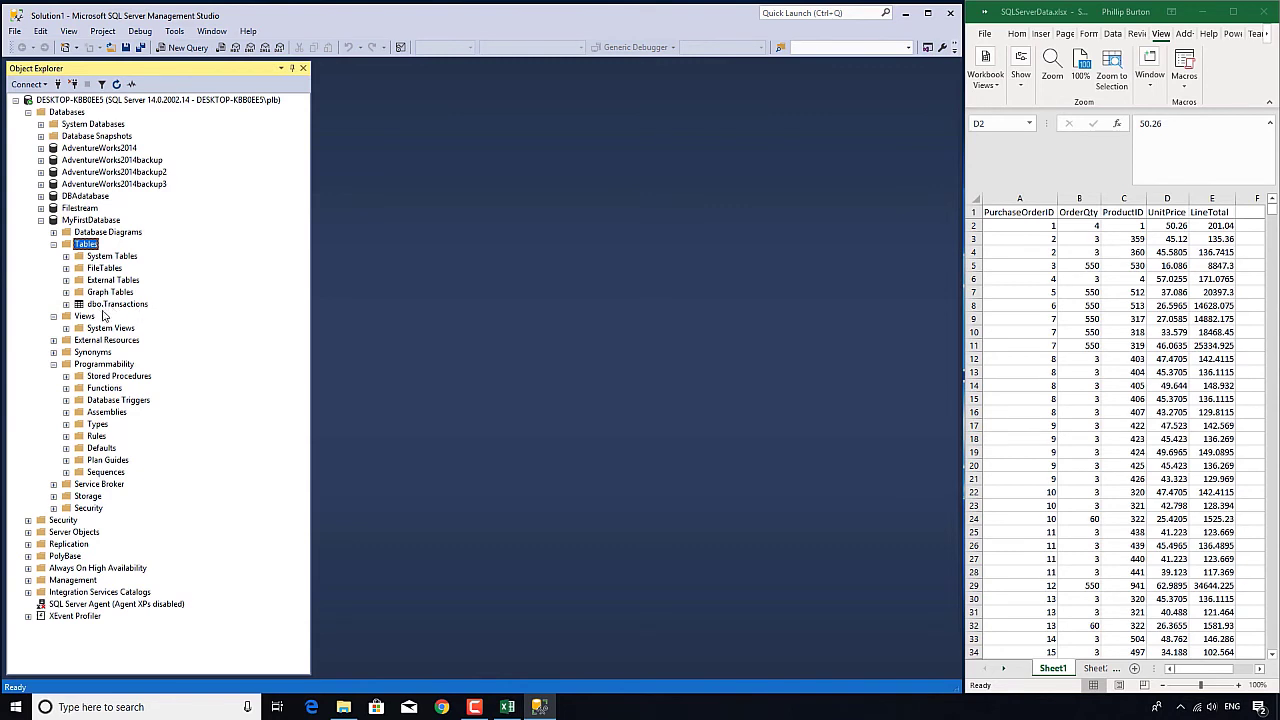
mouse_move(98, 307)
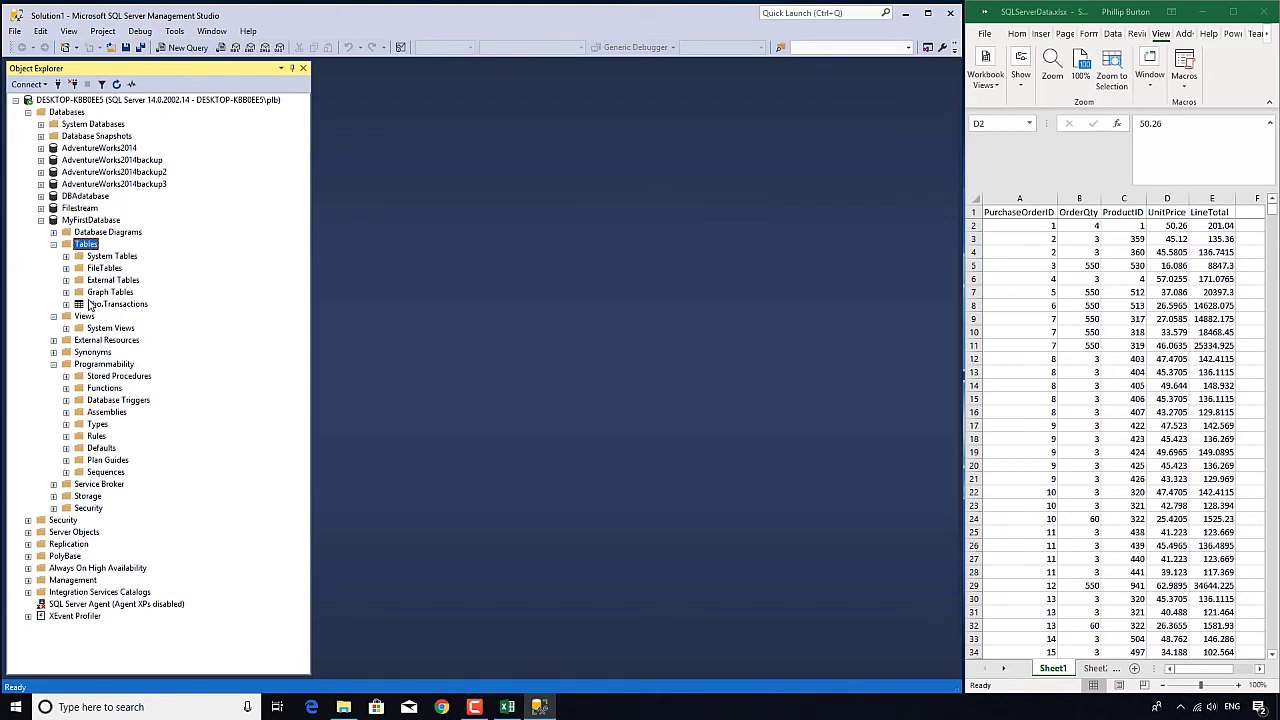
mouse_move(391, 460)
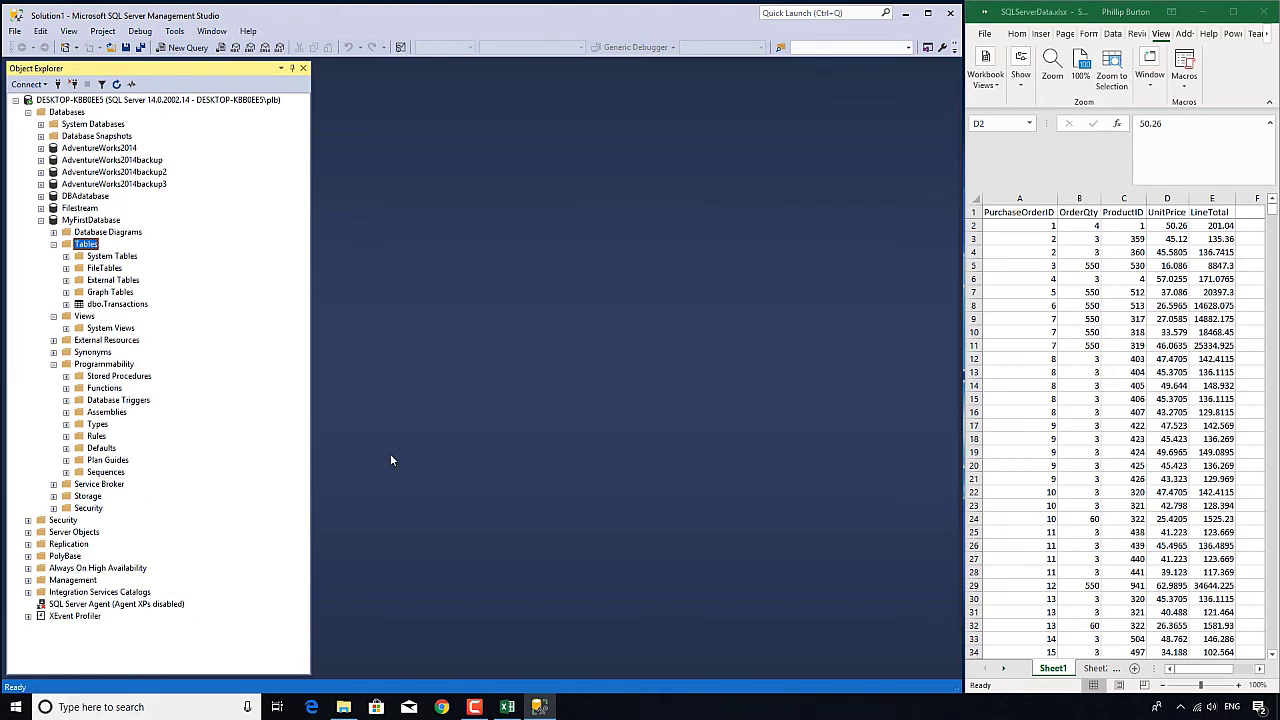
mouse_move(464, 380)
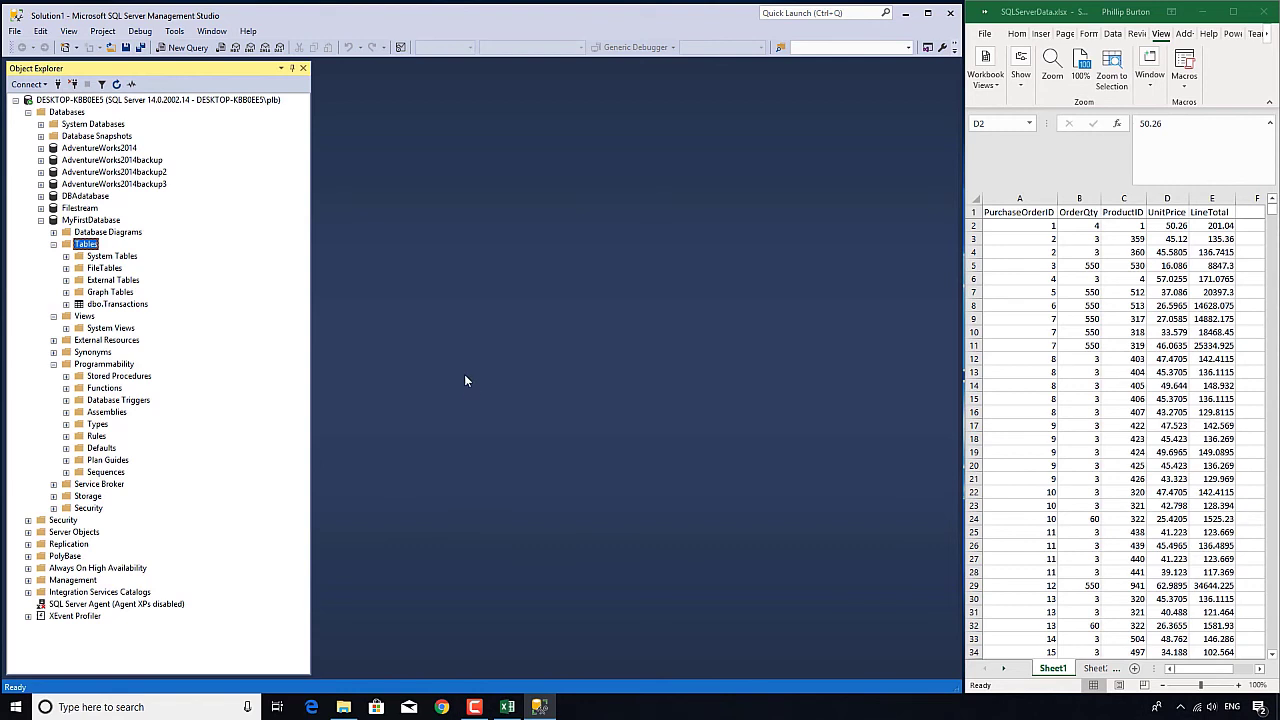